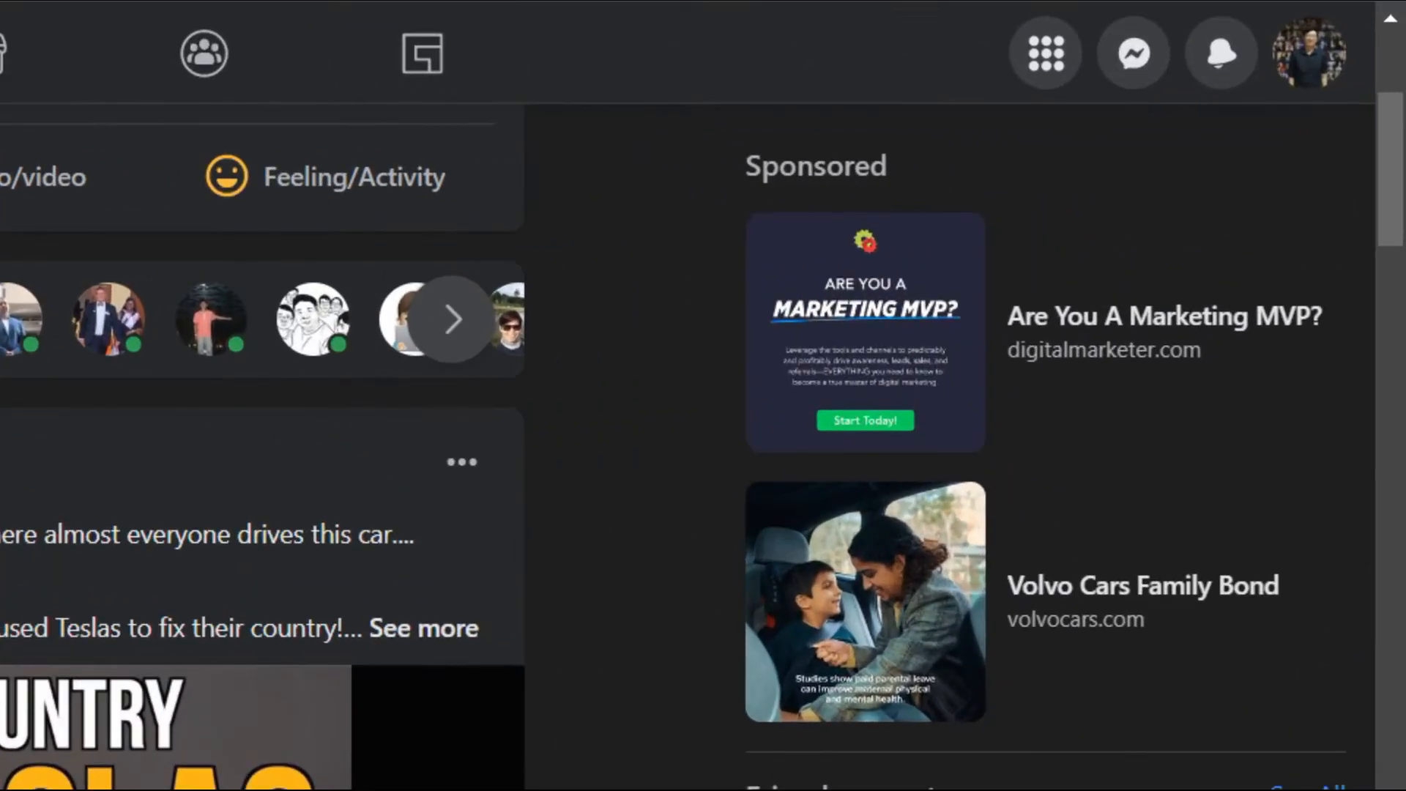
{"action": "mouse_move", "coordinate": [1309, 52]}
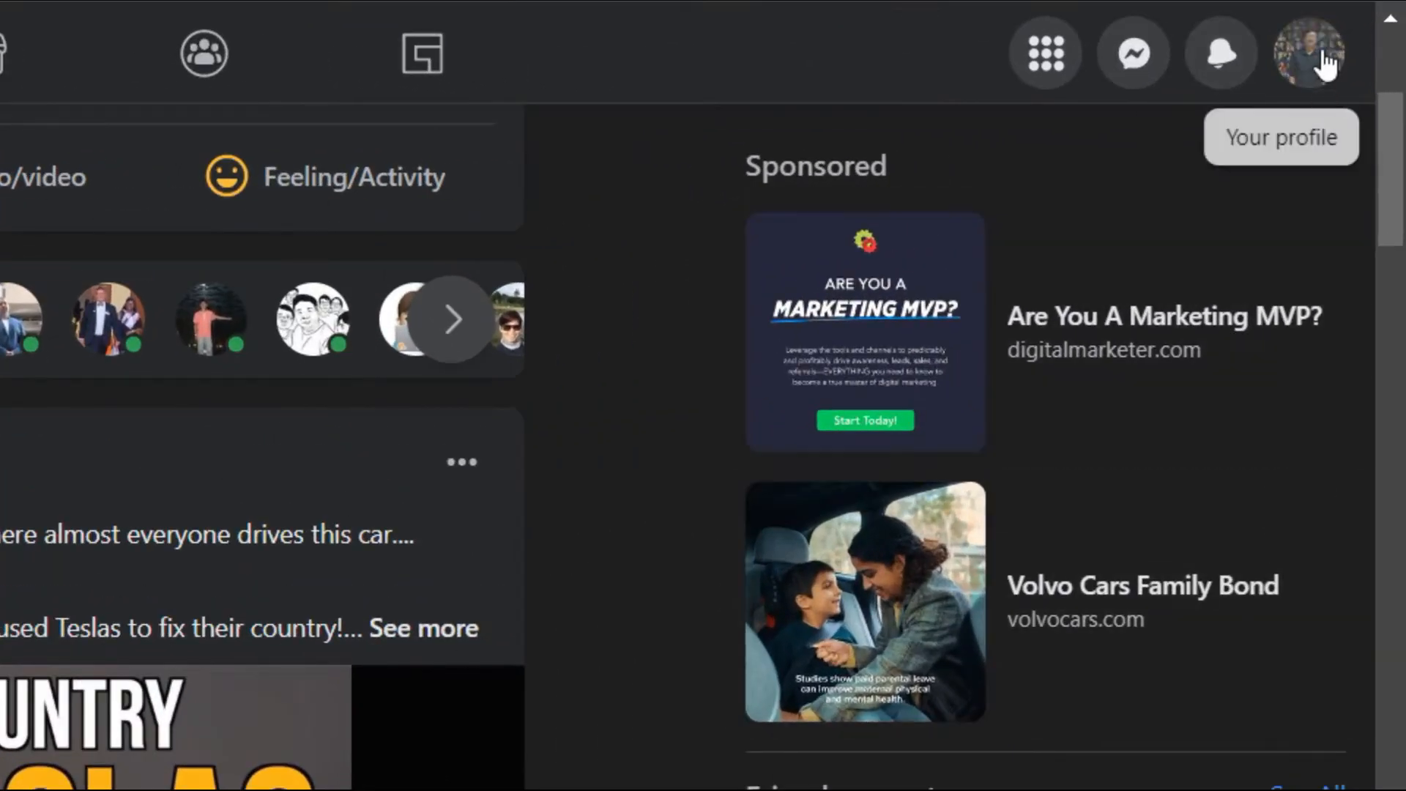
Show the Settings & privacy options from the profile picture account menu.
{"action": "left_click", "coordinate": [1309, 52]}
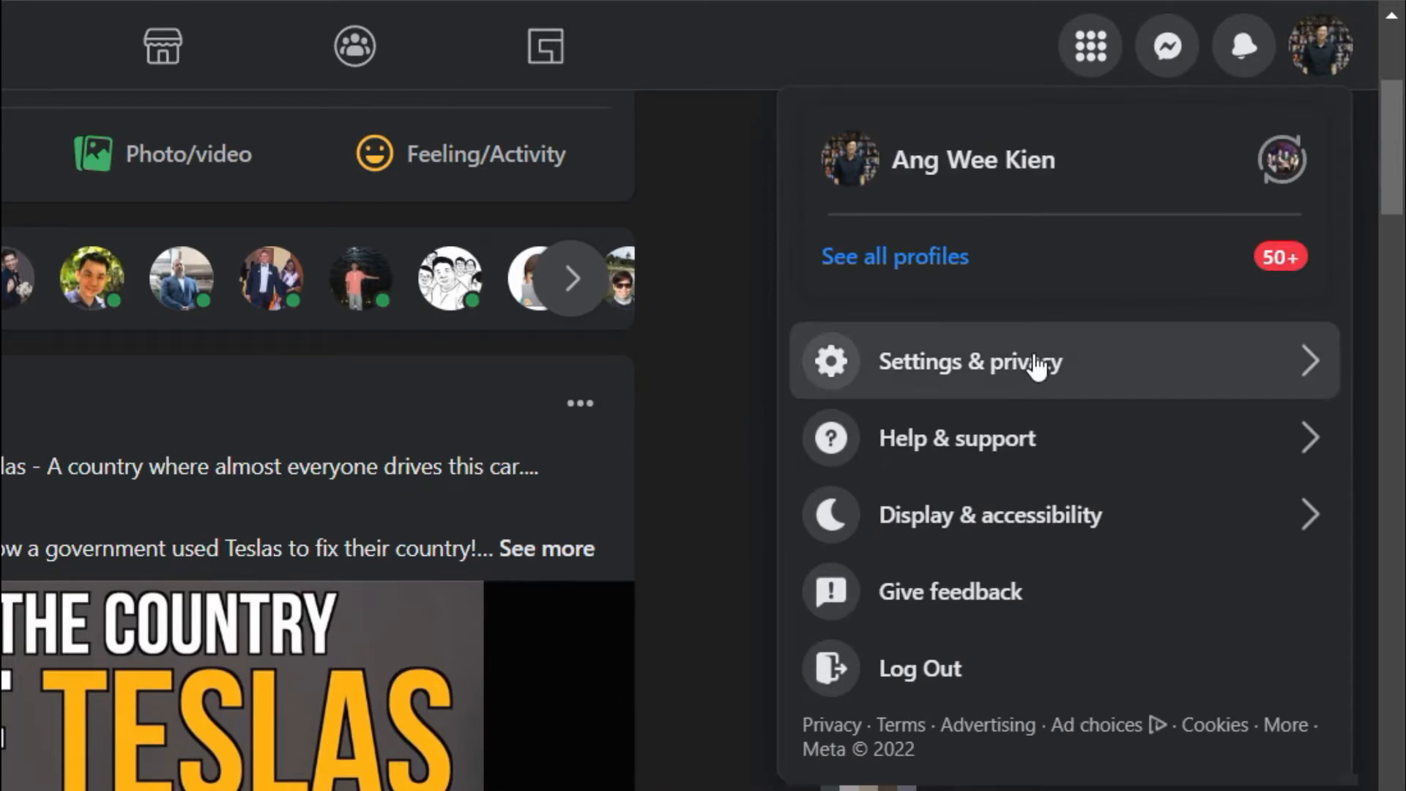
{"action": "left_click", "coordinate": [968, 361]}
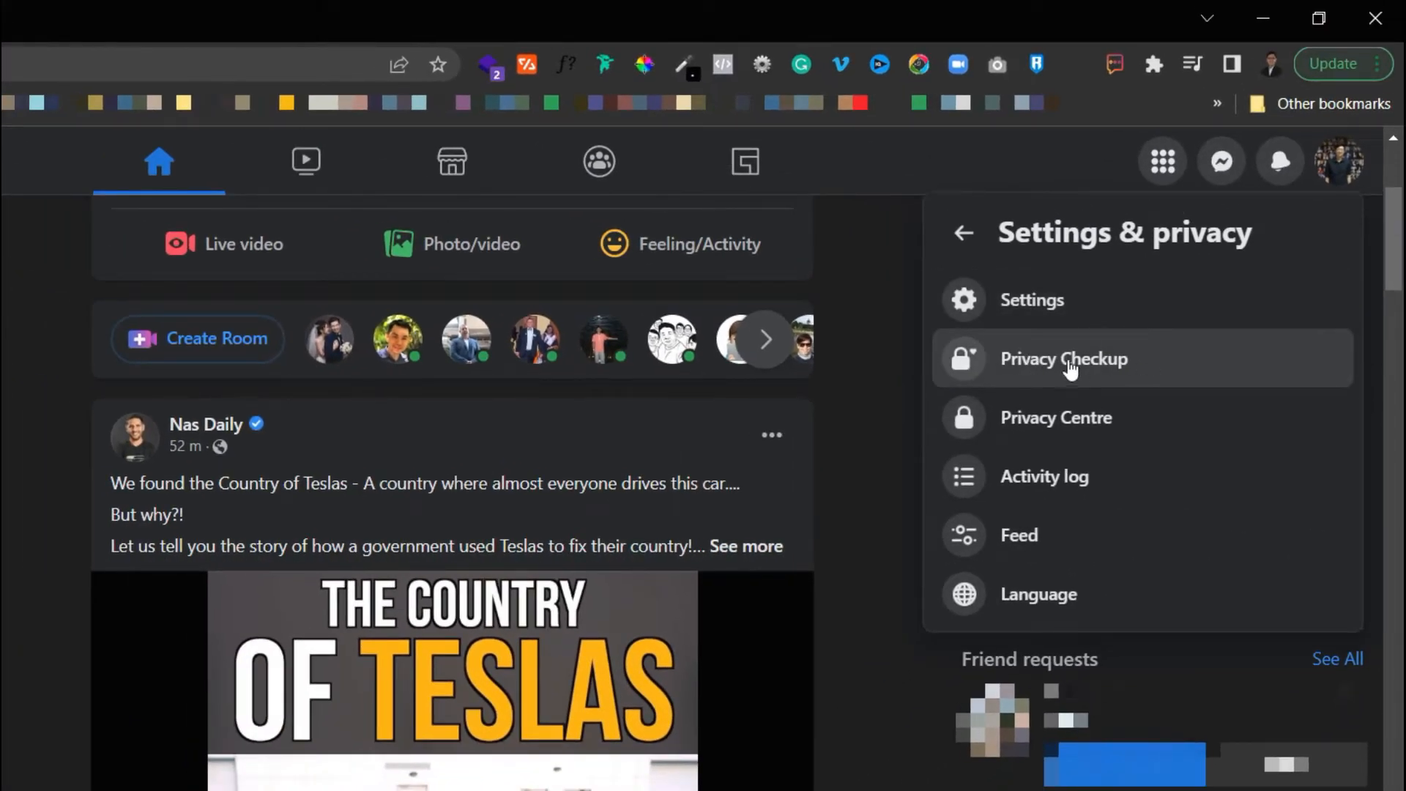
Start 'Who can see what you share', keeping phone number as Only me, and review profile audiences.
{"action": "left_click", "coordinate": [1063, 359]}
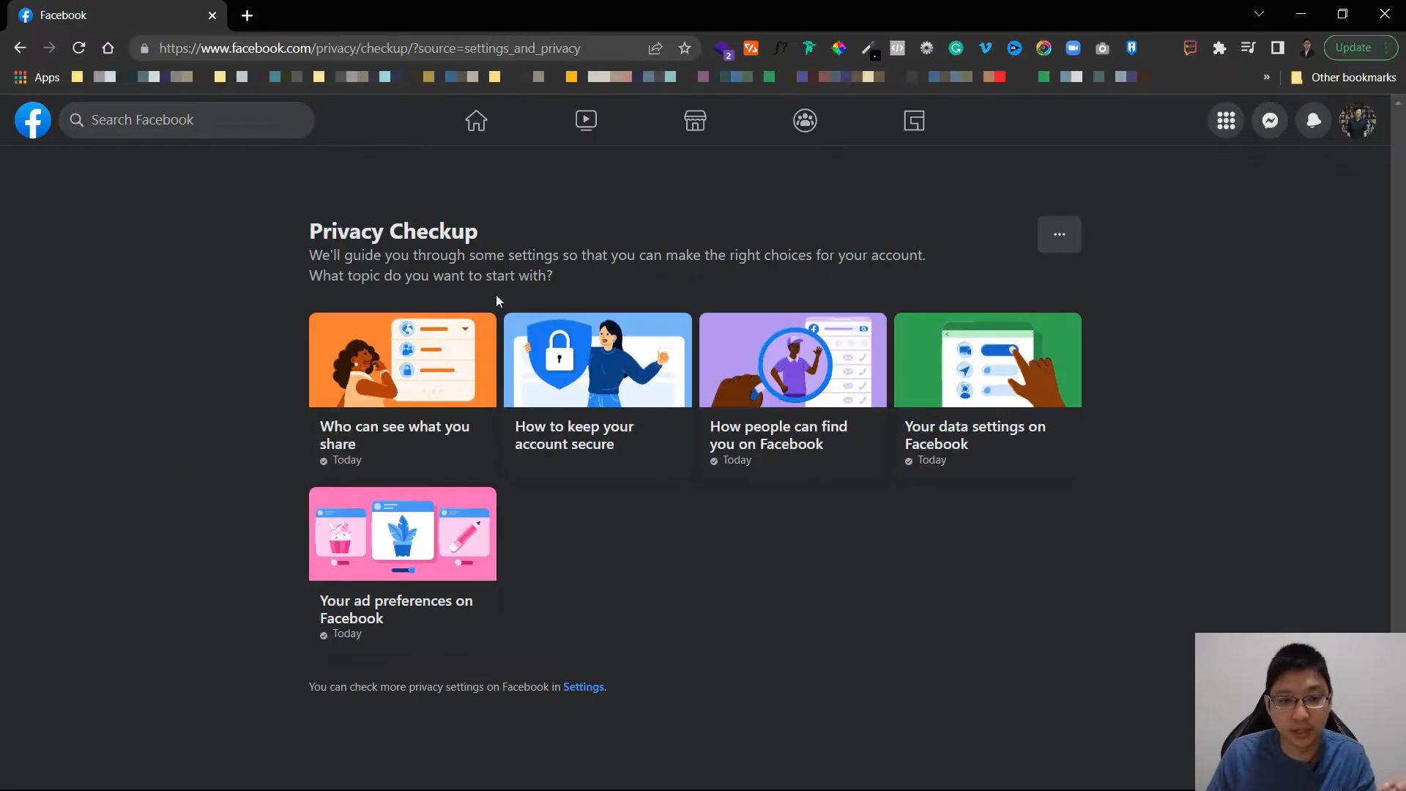
{"action": "mouse_move", "coordinate": [429, 384]}
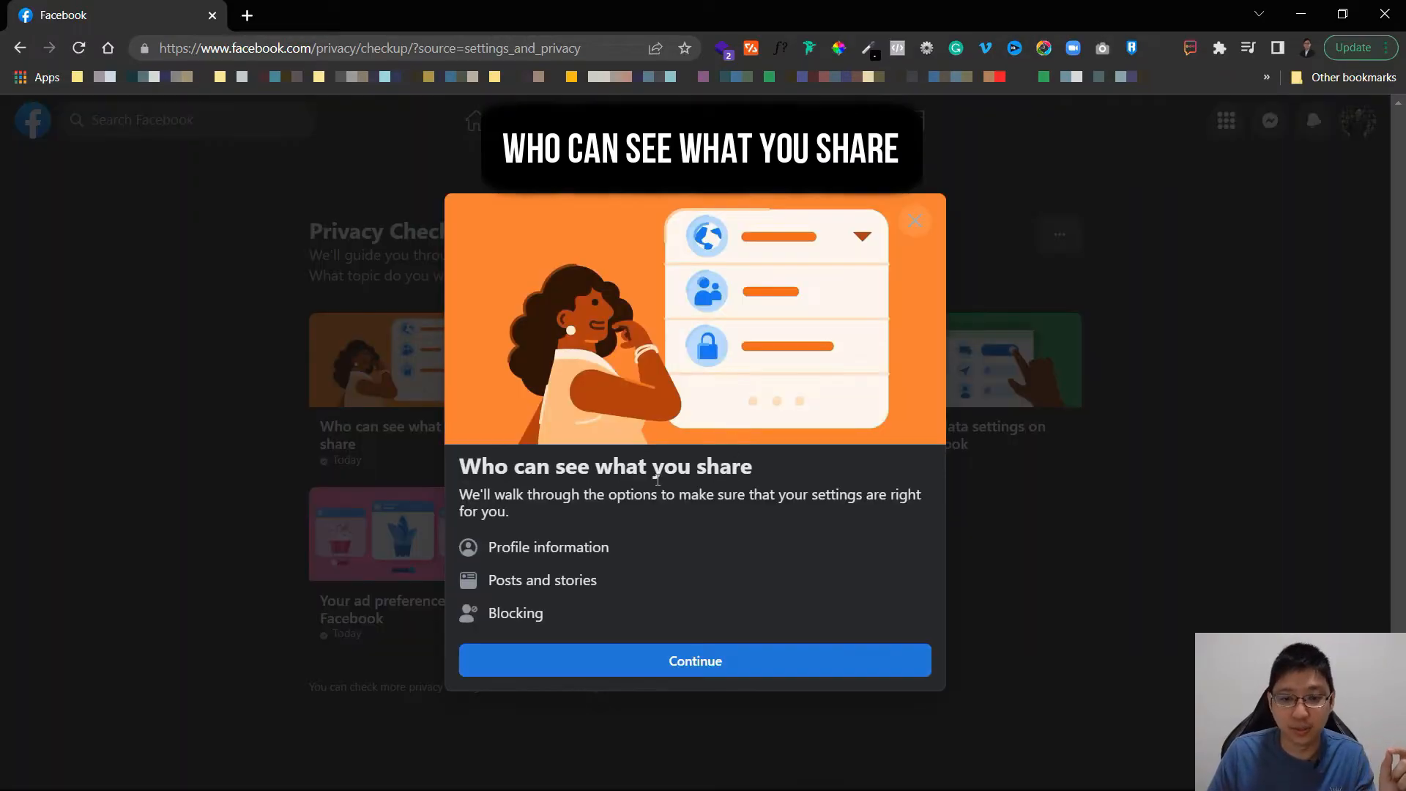
{"action": "left_click", "coordinate": [695, 660]}
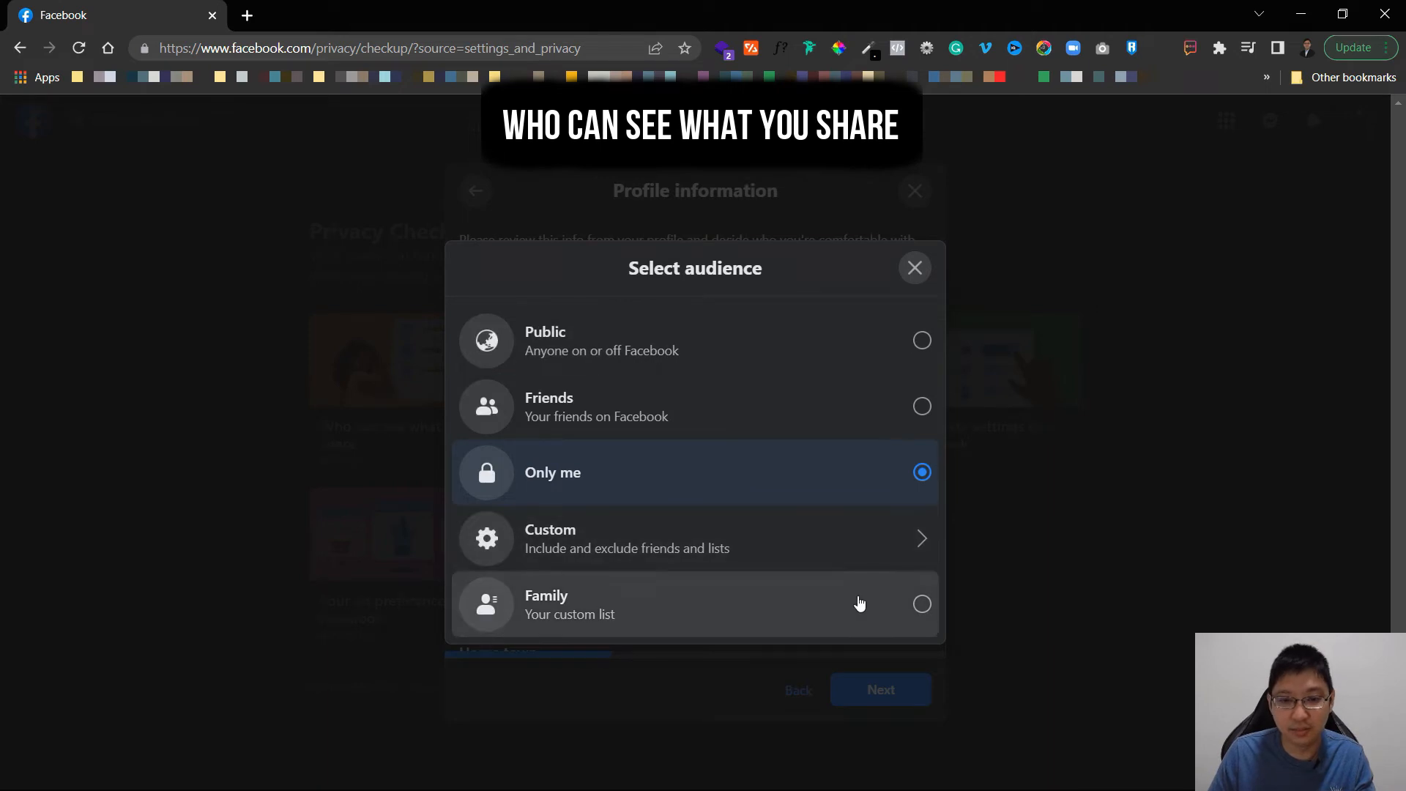
{"action": "left_click", "coordinate": [695, 473]}
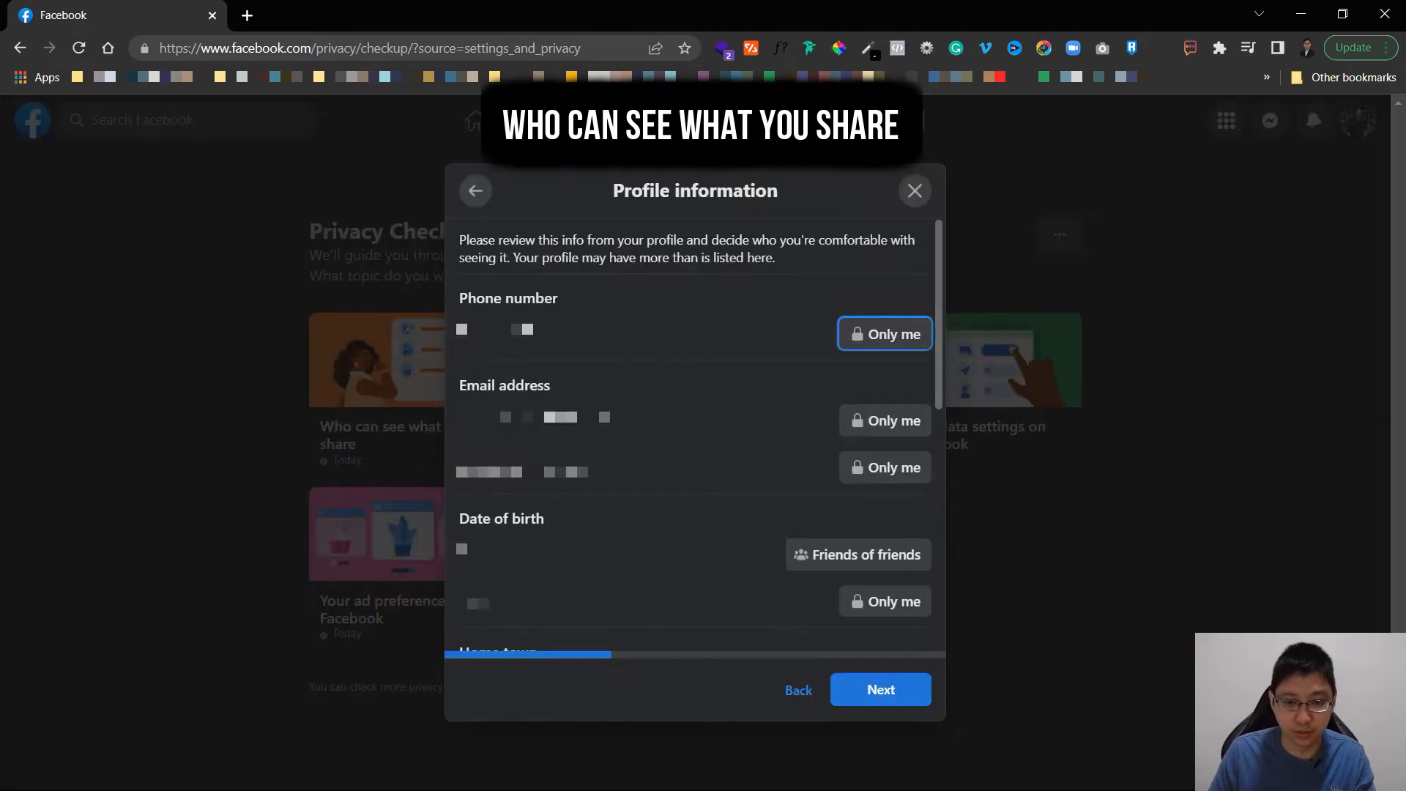
{"action": "scroll", "scroll_direction": "down", "scroll_amount": 3}
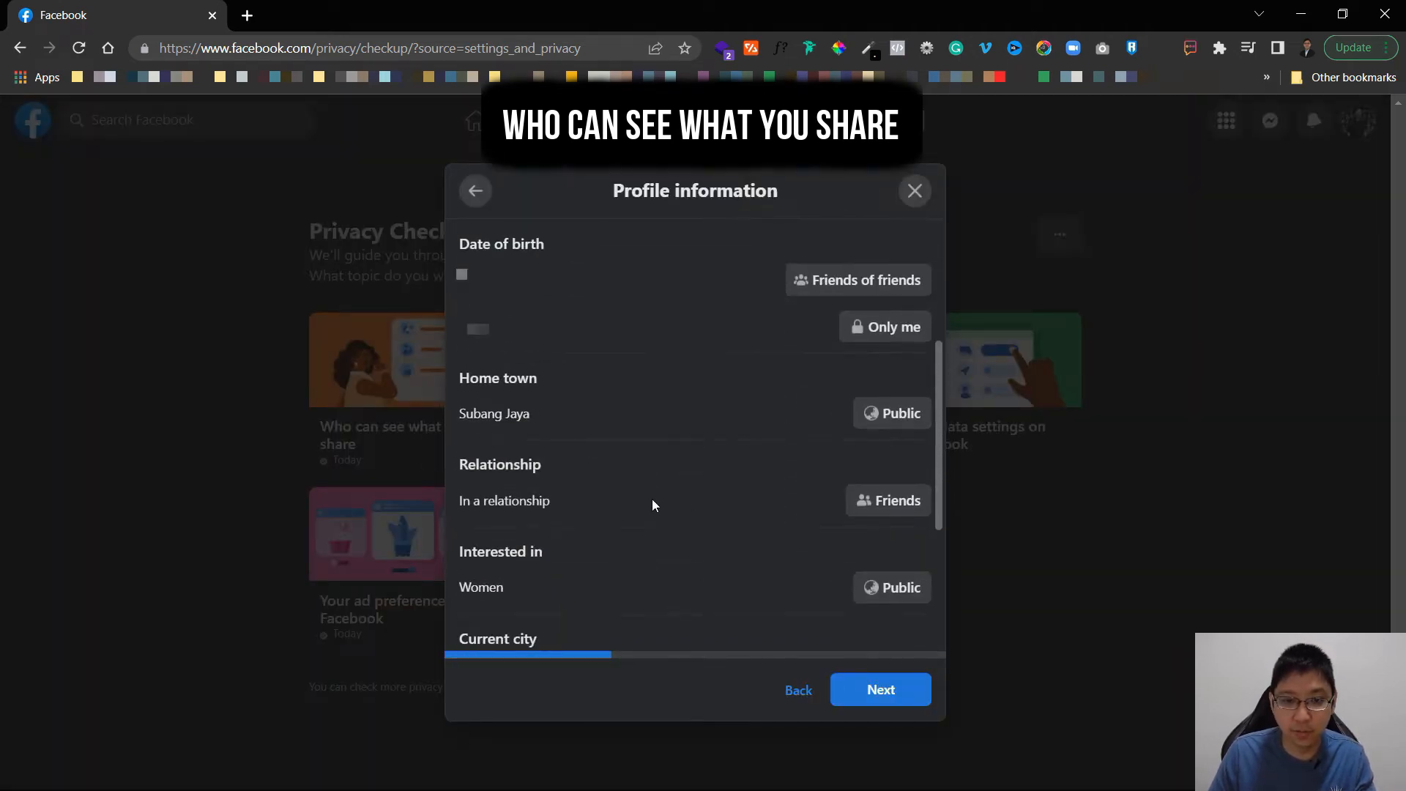
{"action": "scroll", "scroll_direction": "down", "scroll_amount": 3}
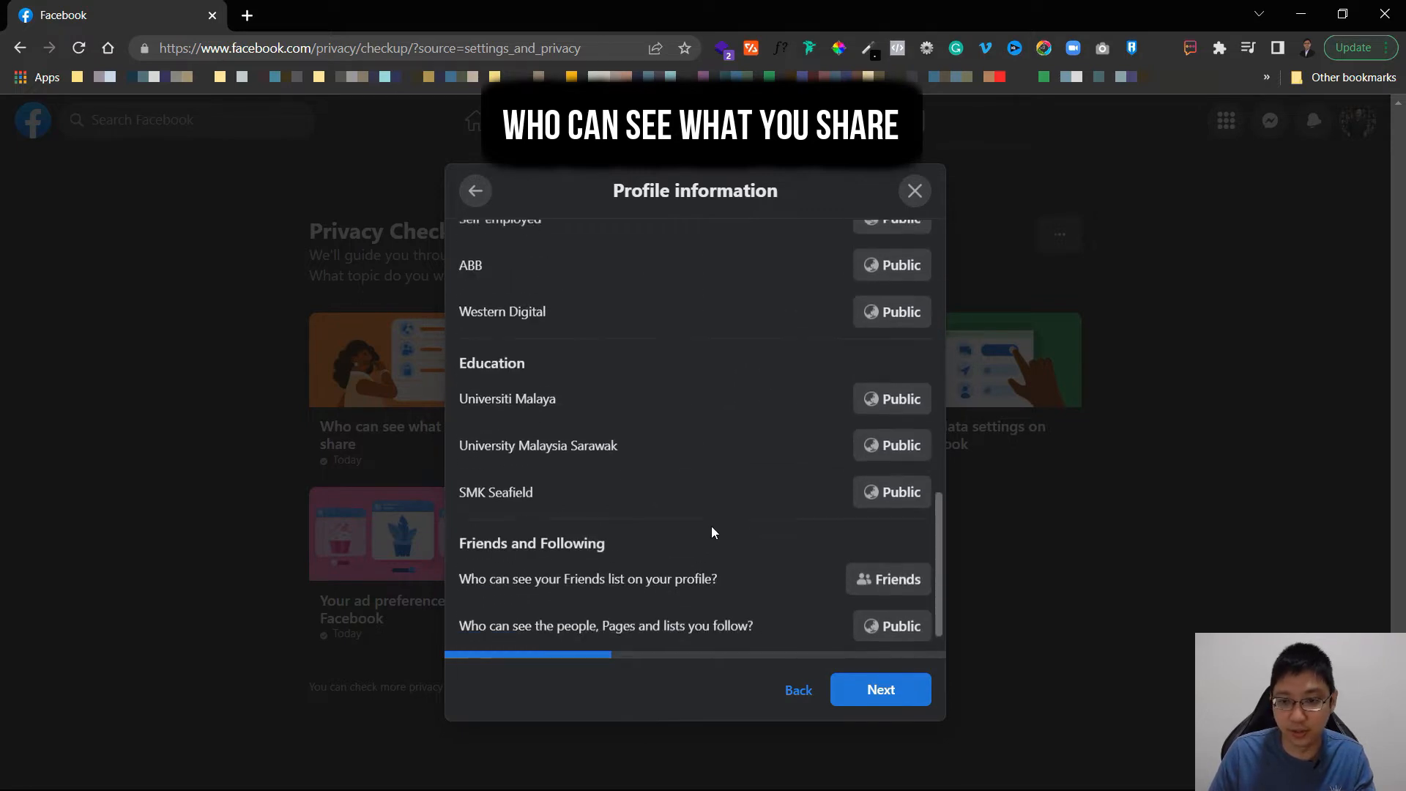
{"action": "scroll", "scroll_direction": "down", "scroll_amount": 3}
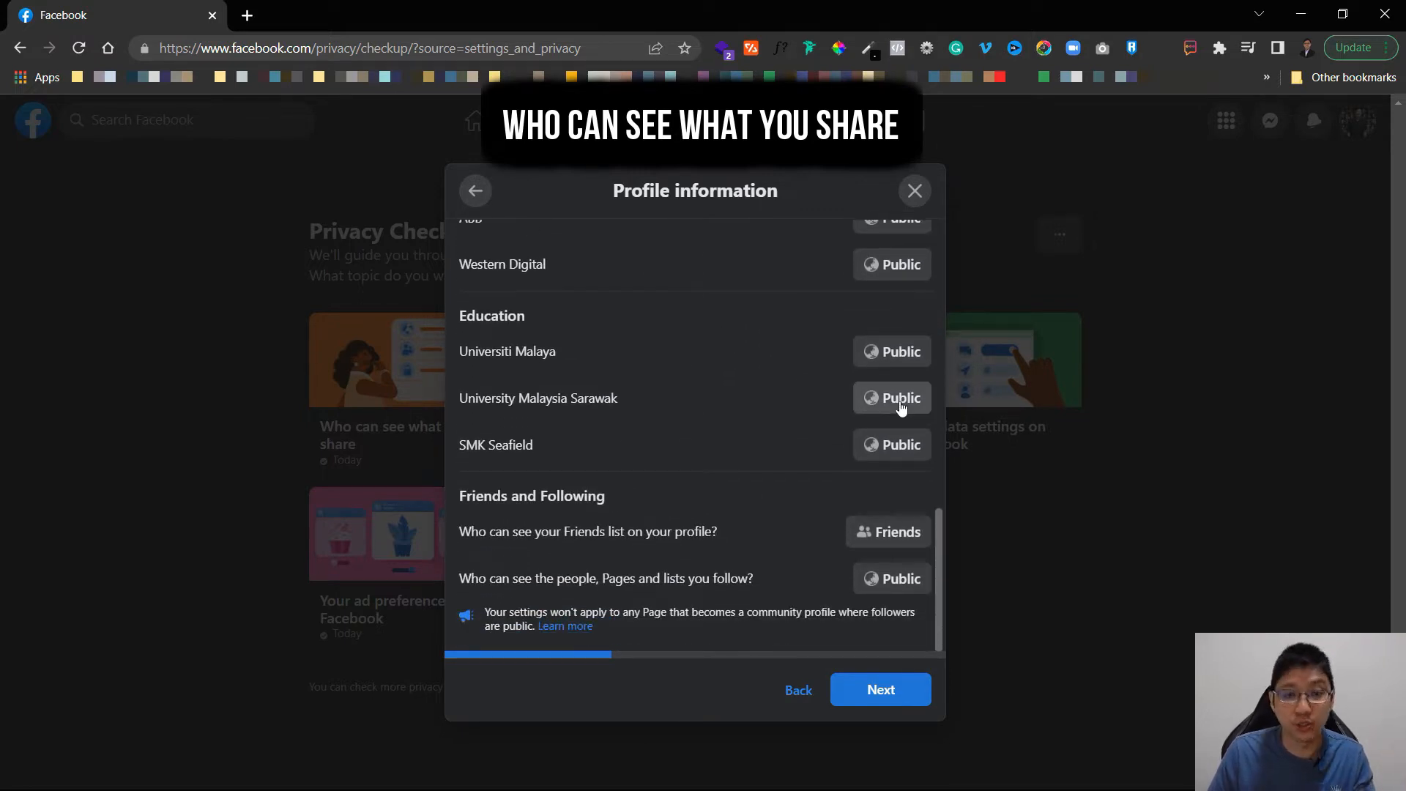
{"action": "mouse_move", "coordinate": [648, 397]}
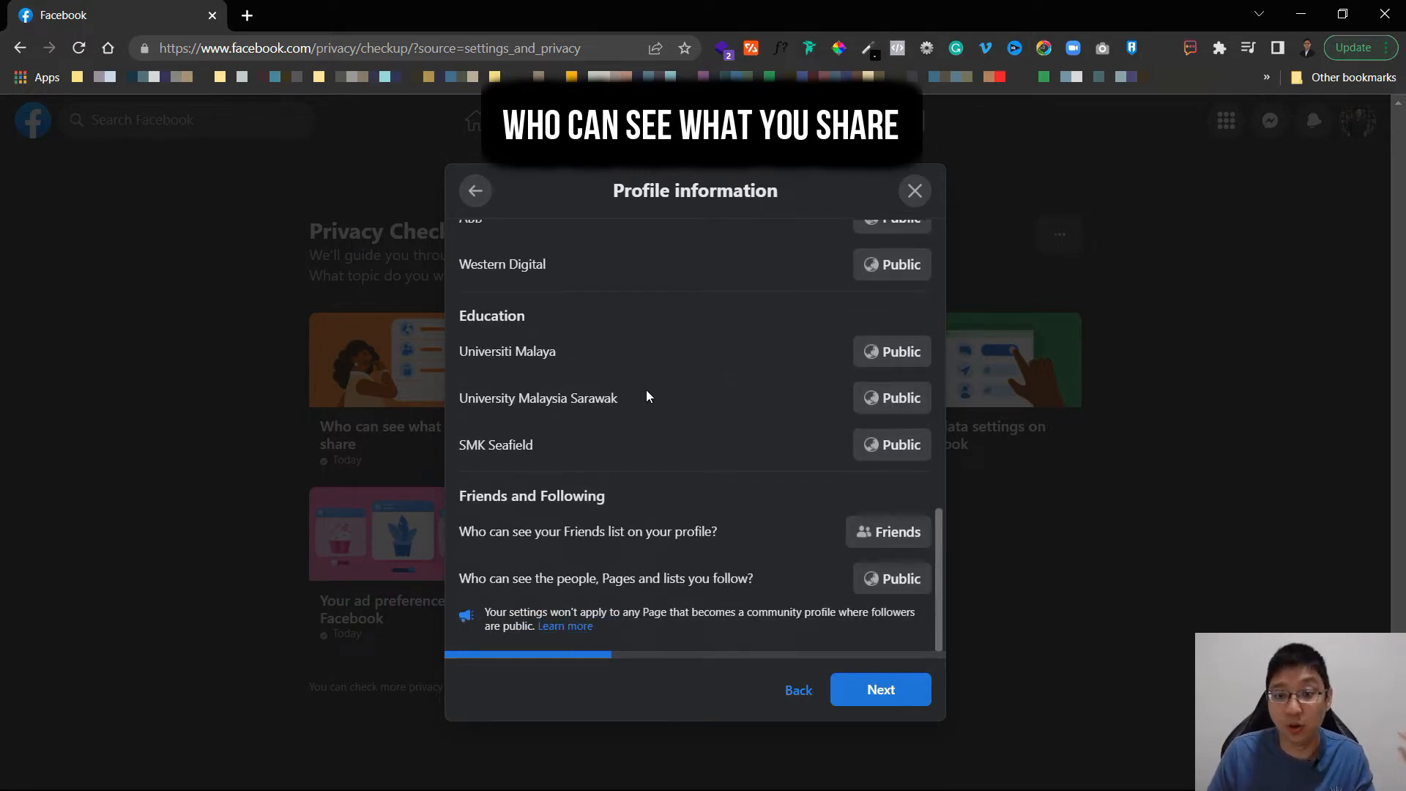
Check the future posts audience and the limit past posts option on Posts and stories.
{"action": "left_click", "coordinate": [879, 689]}
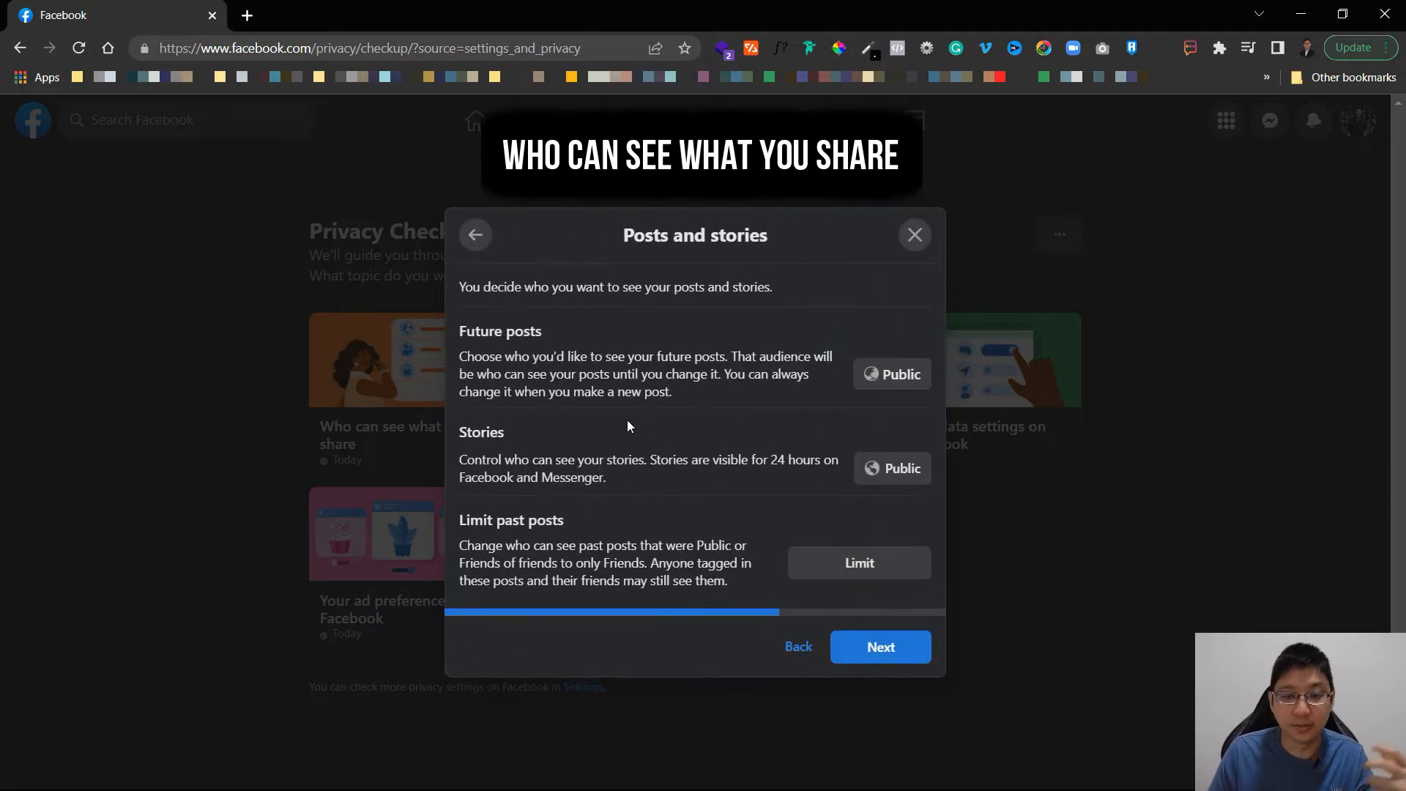
{"action": "mouse_move", "coordinate": [855, 415]}
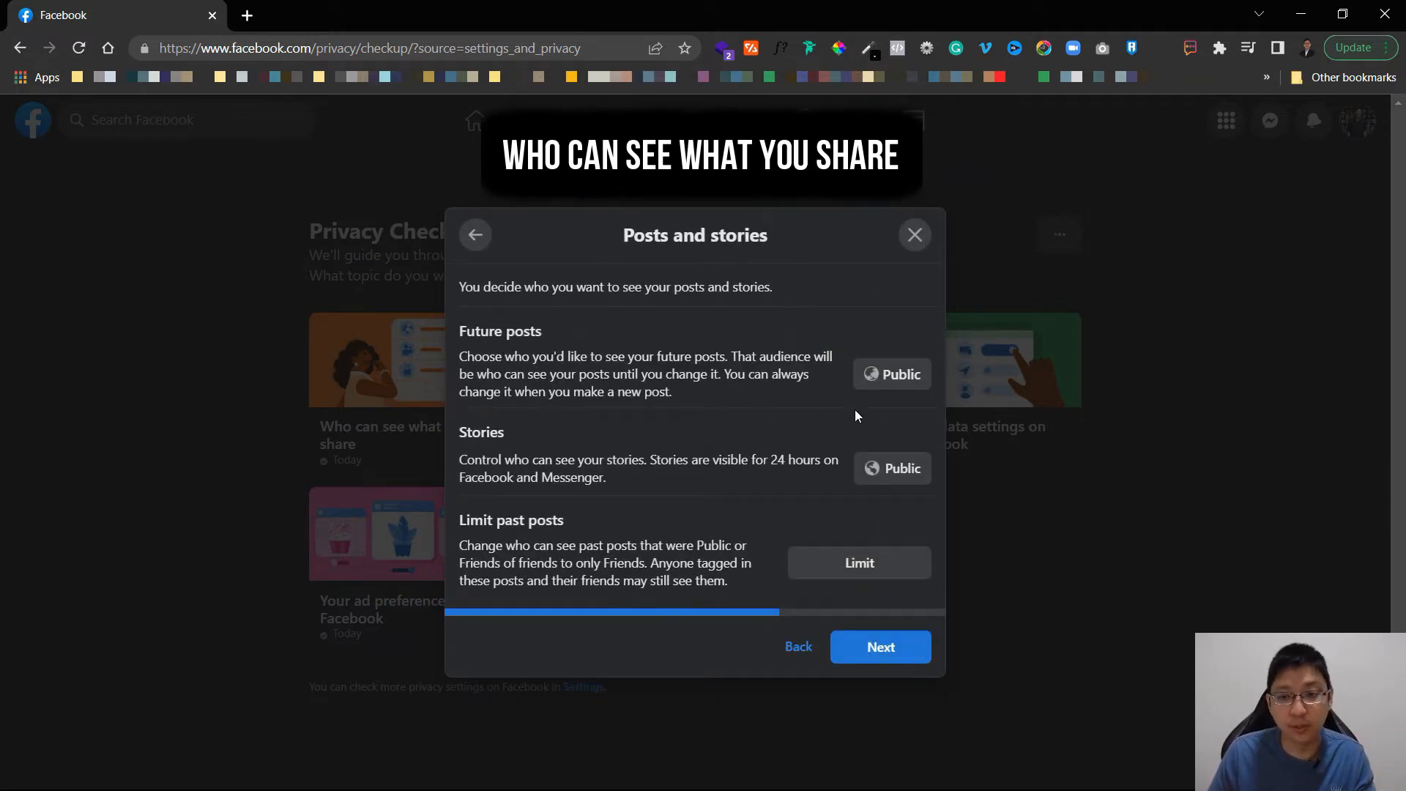
{"action": "left_click", "coordinate": [891, 375]}
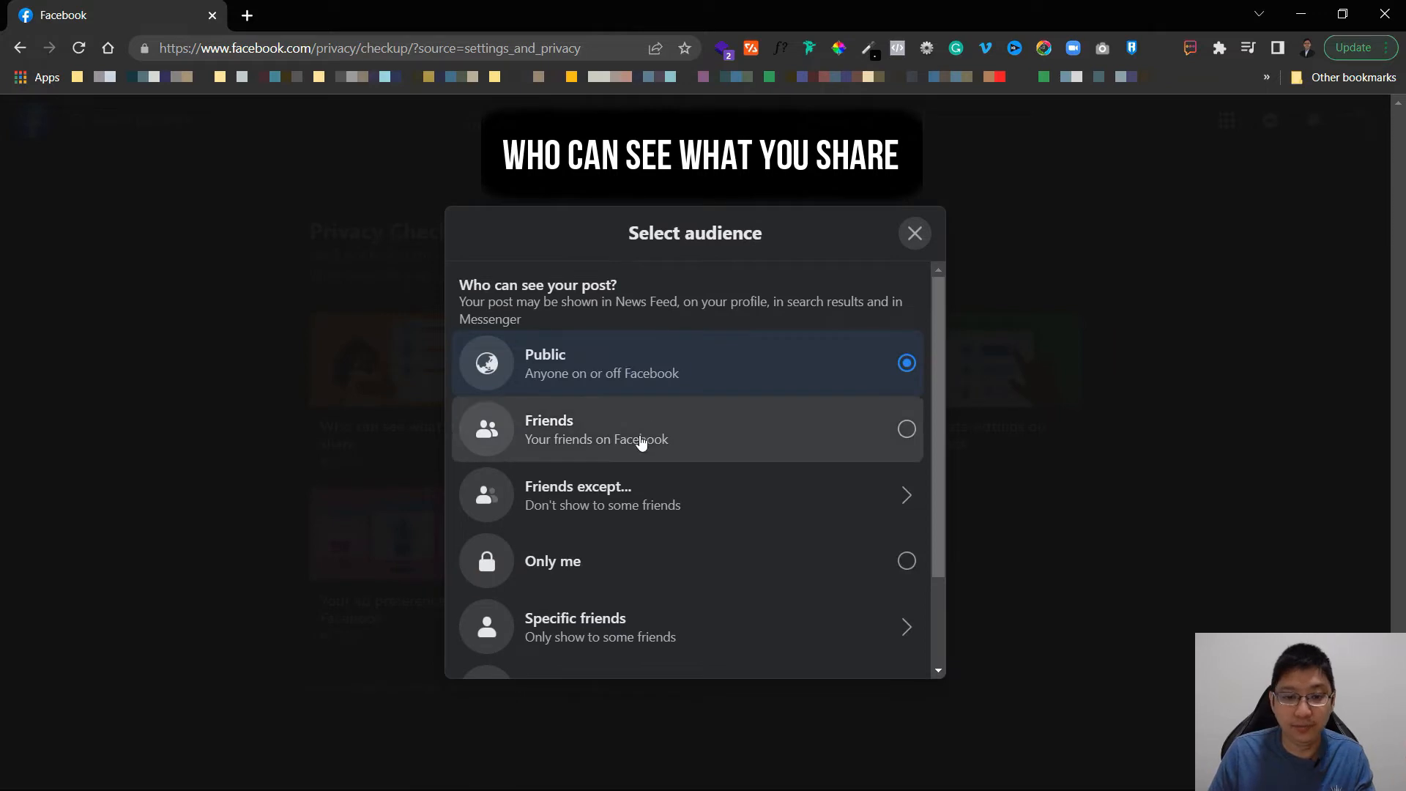
{"action": "mouse_move", "coordinate": [724, 389]}
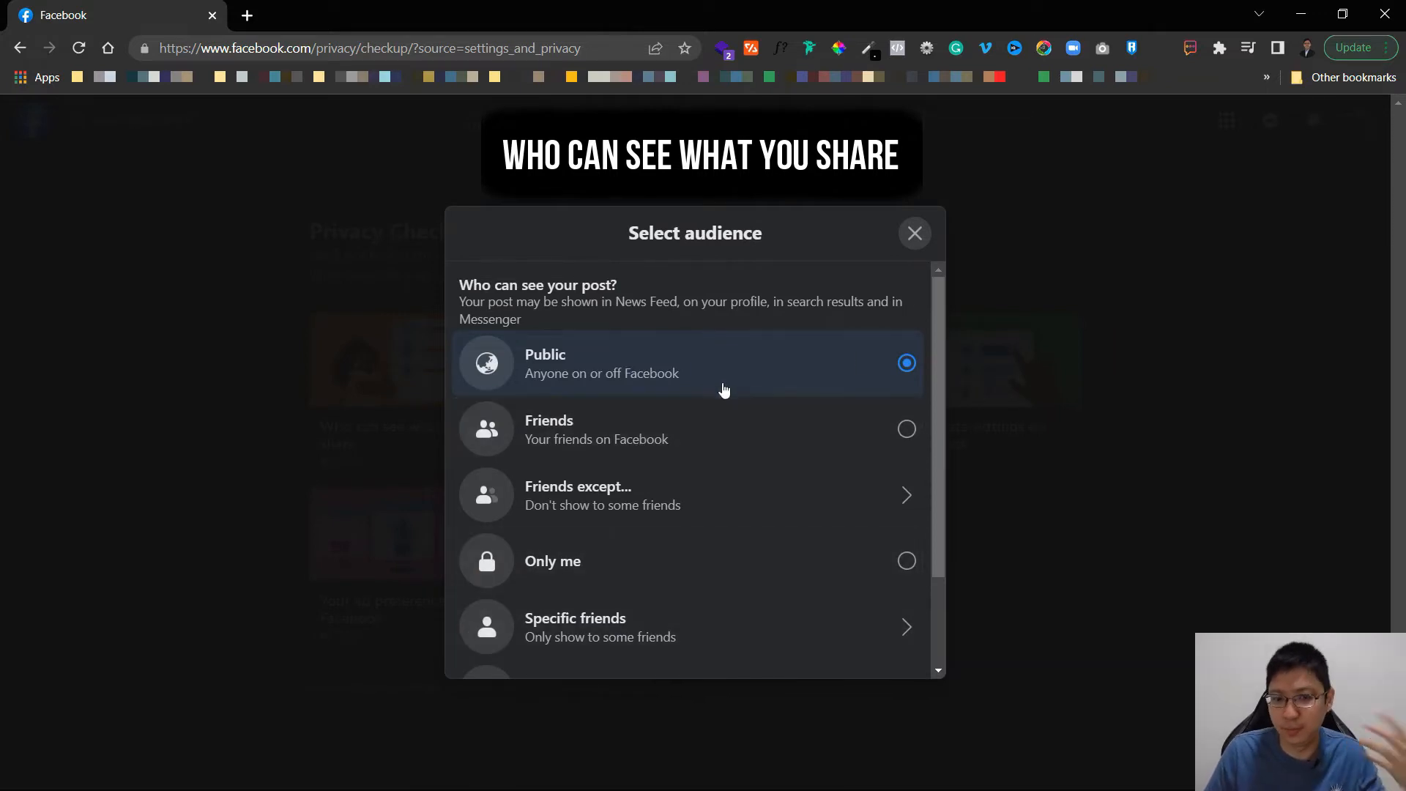
{"action": "mouse_move", "coordinate": [724, 510]}
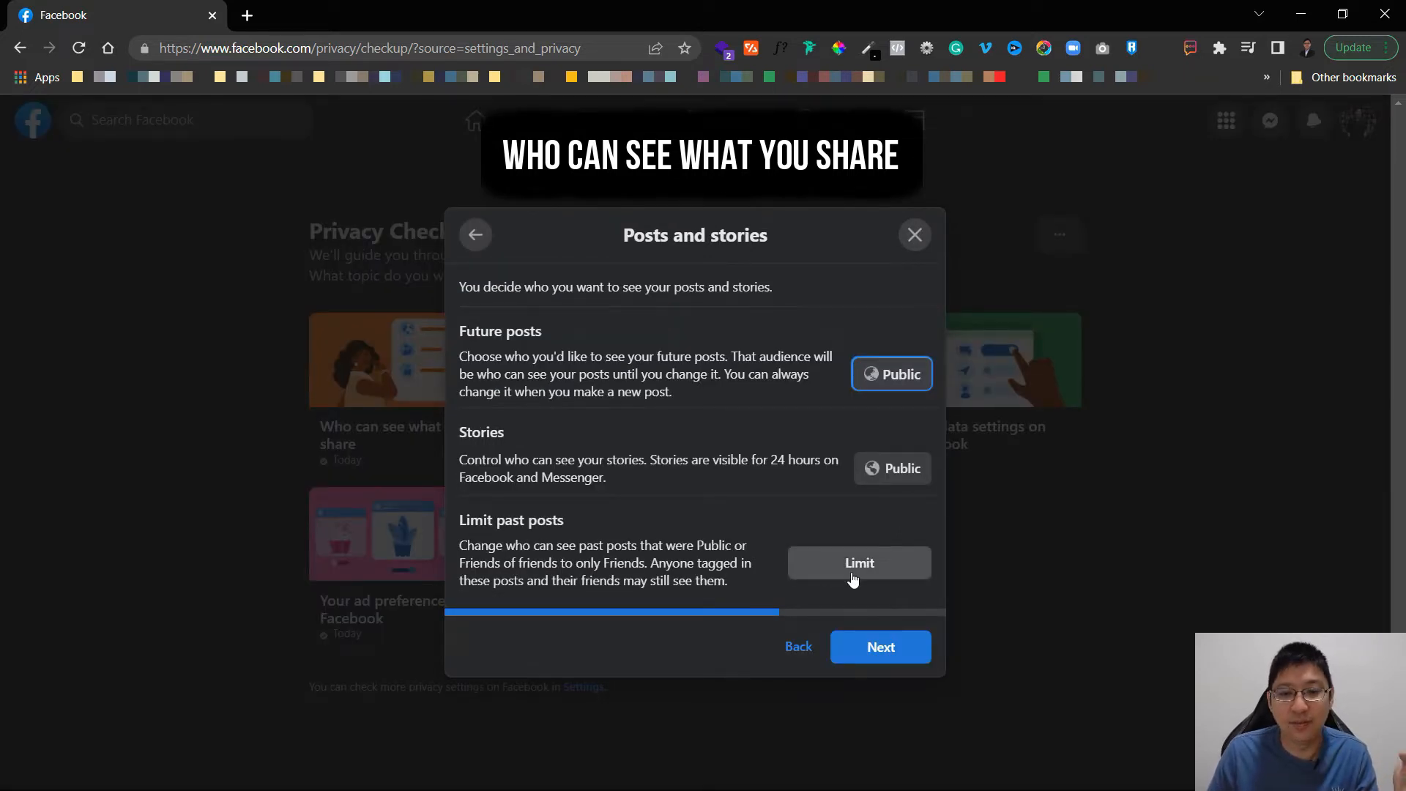
{"action": "left_click", "coordinate": [858, 562]}
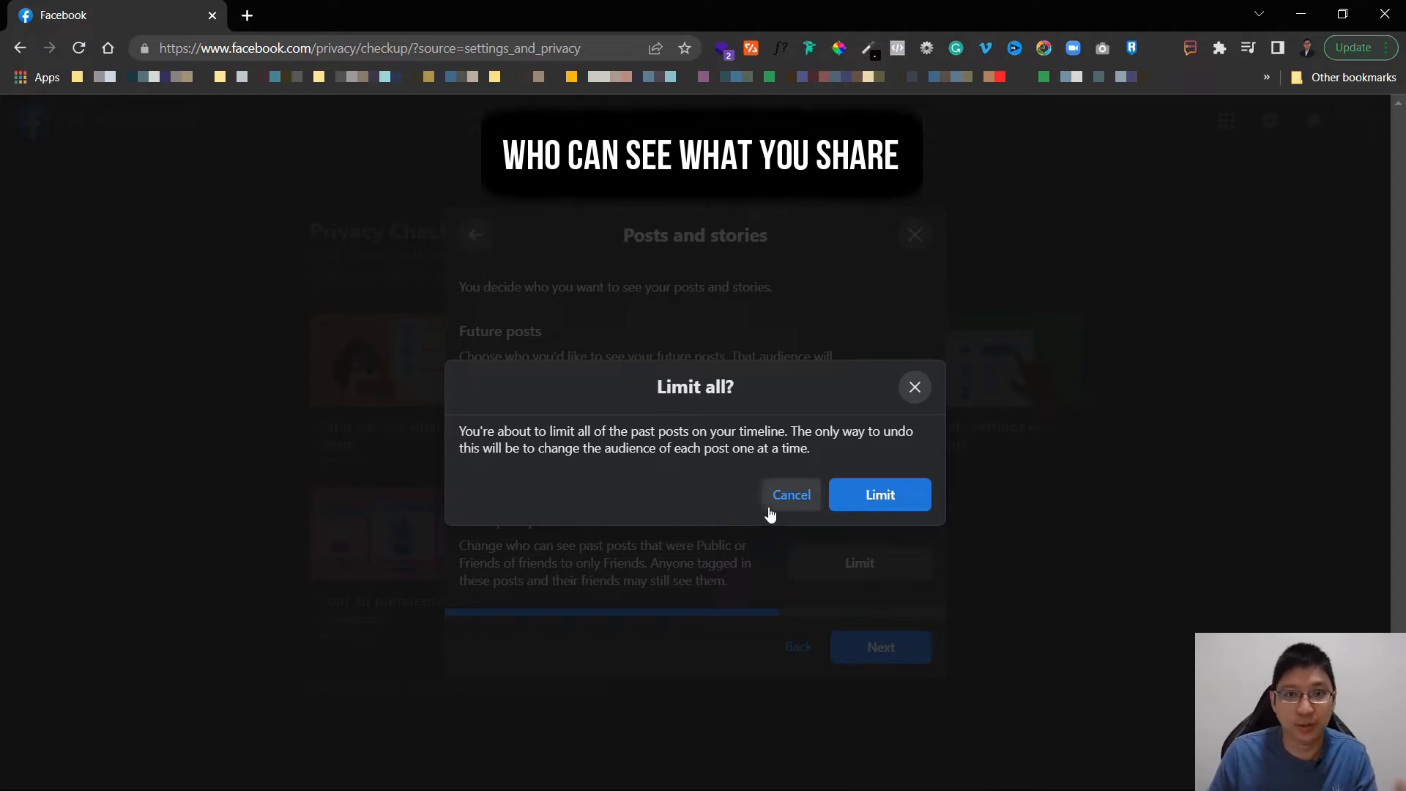
{"action": "mouse_move", "coordinate": [791, 512]}
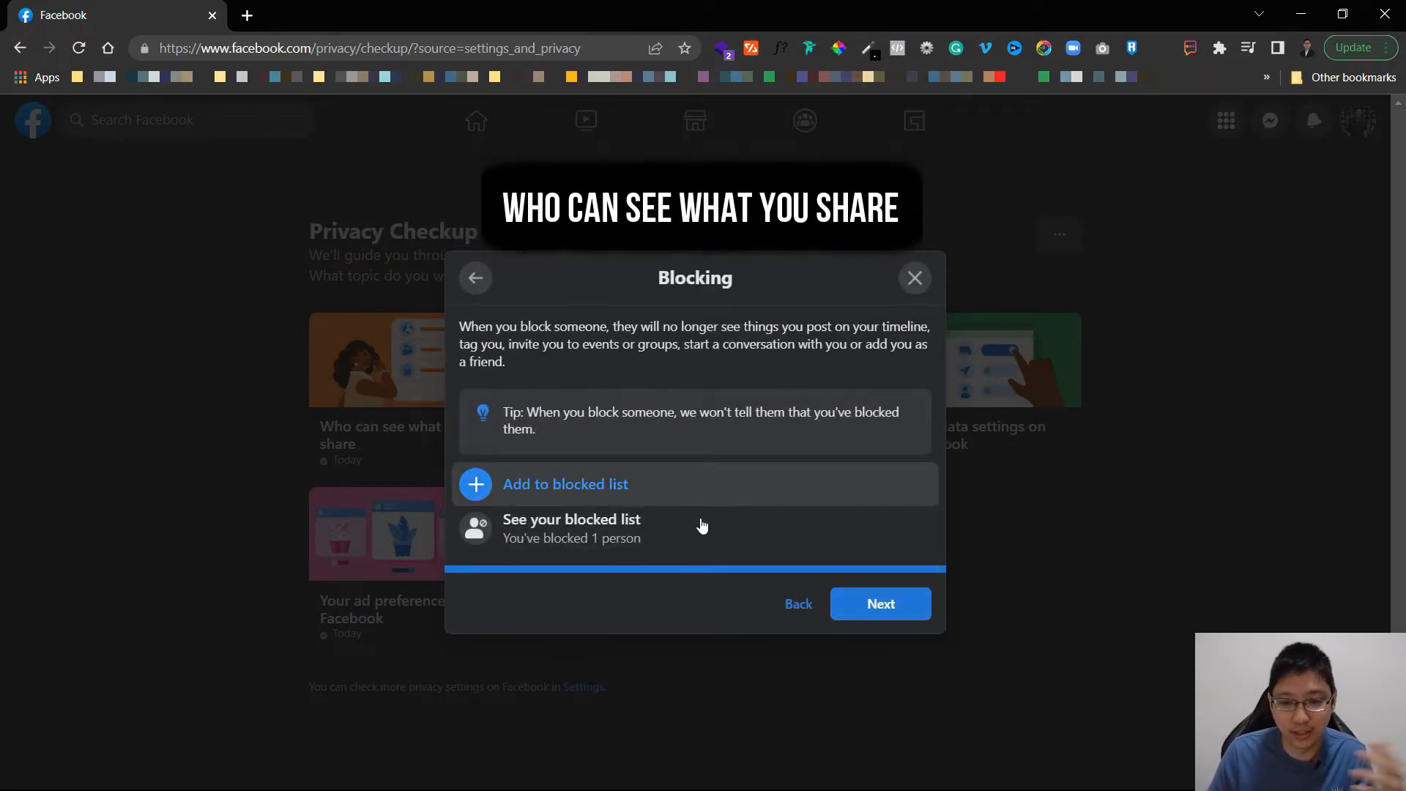
Finish the sharing review and view account security, highlighting the two-factor authentication status.
{"action": "left_click", "coordinate": [879, 603]}
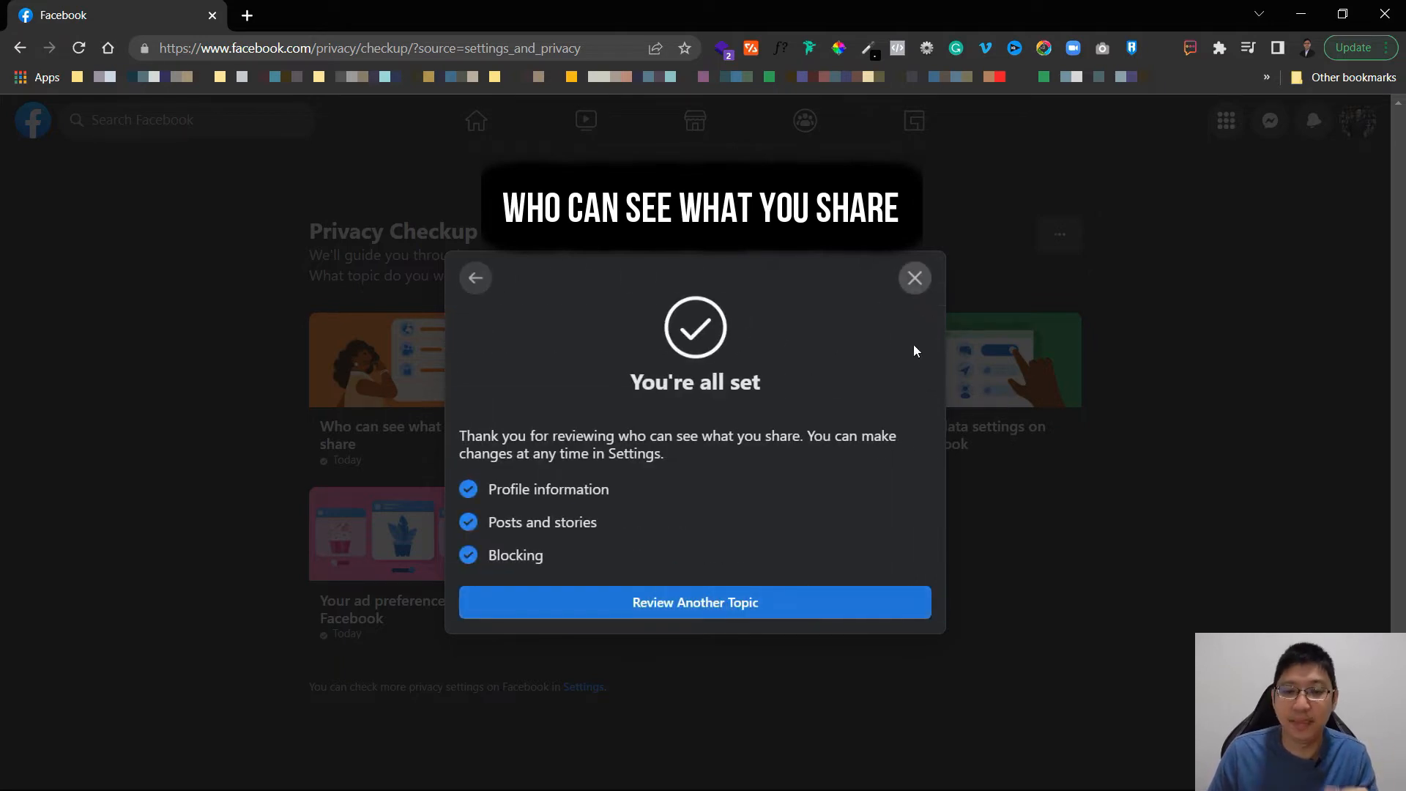
{"action": "left_click", "coordinate": [914, 278]}
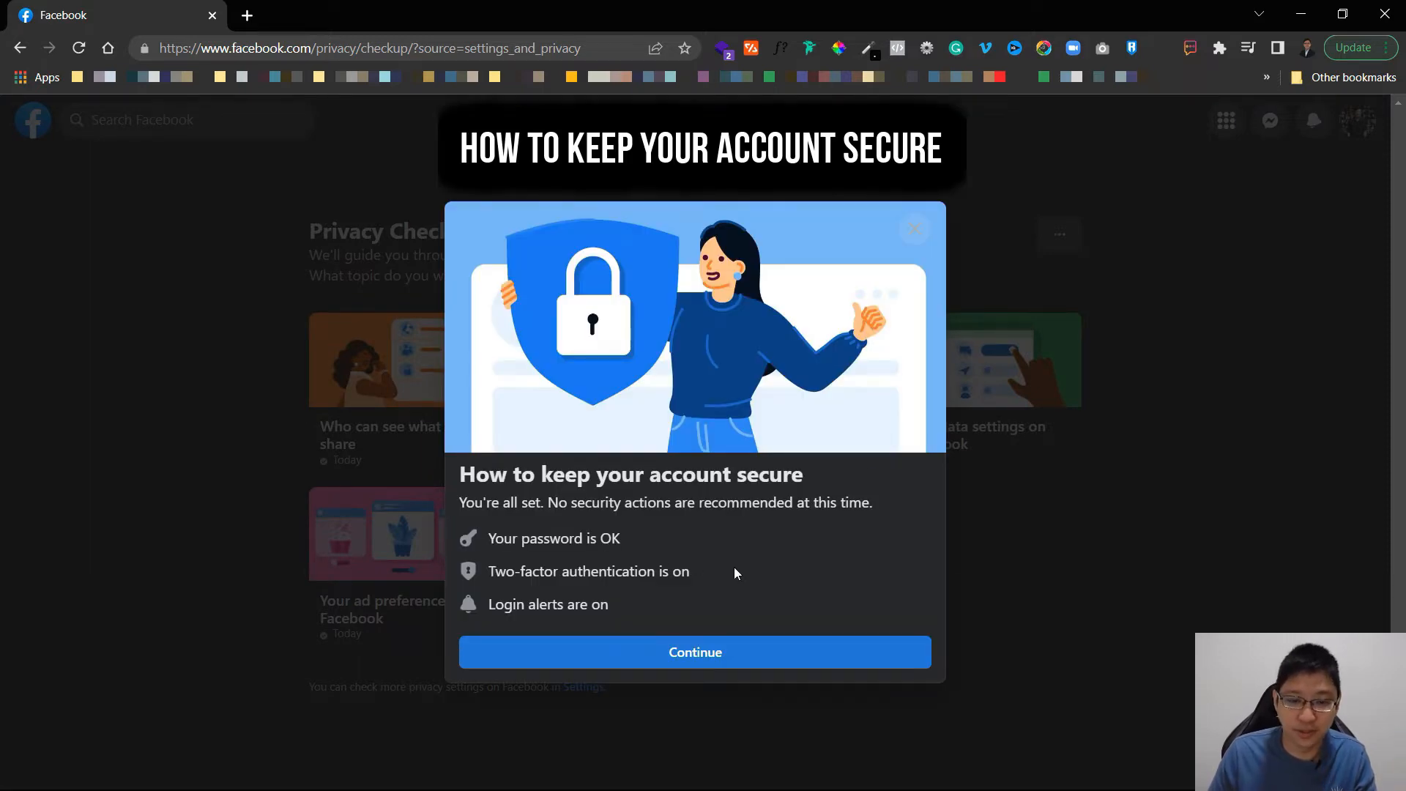
{"action": "double_click", "coordinate": [501, 571]}
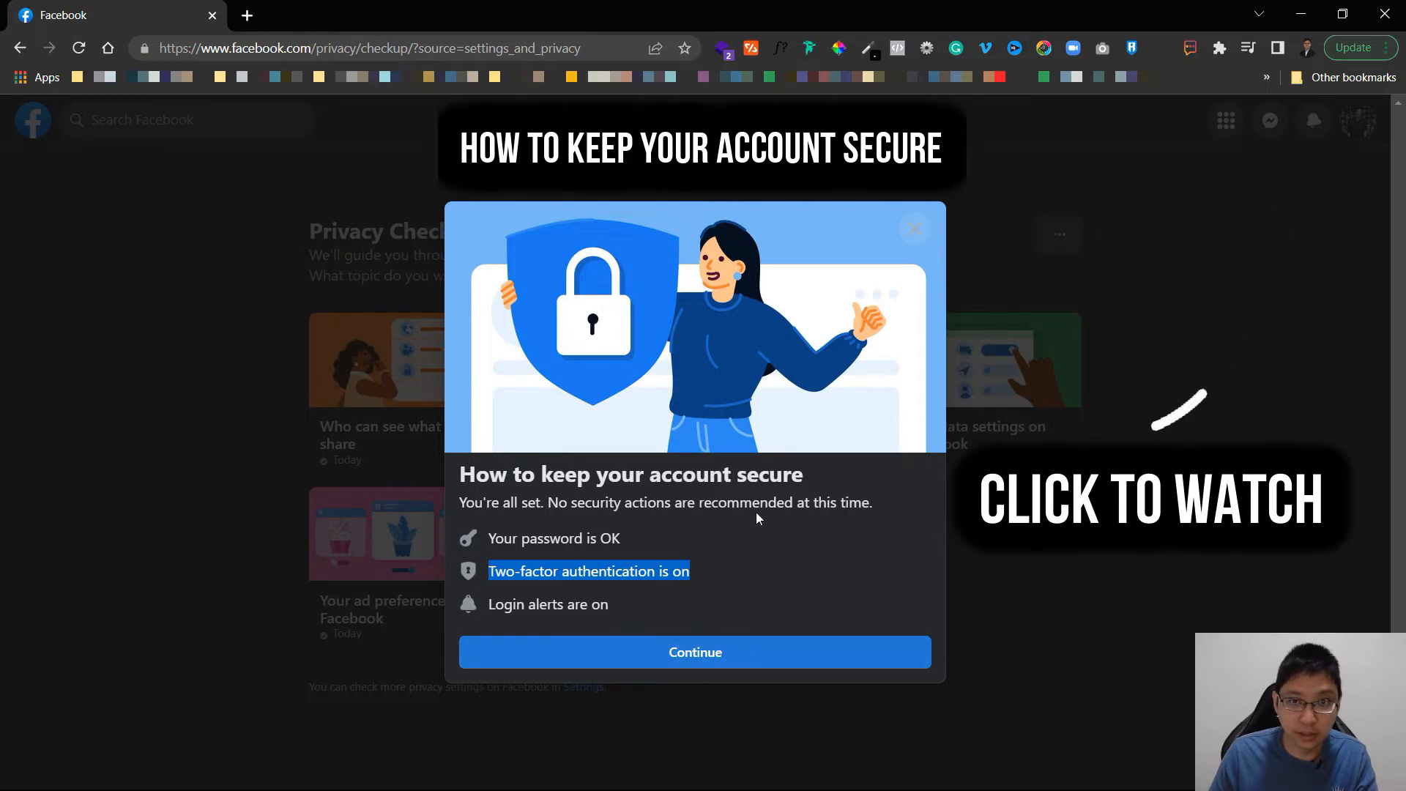
{"action": "mouse_move", "coordinate": [916, 228]}
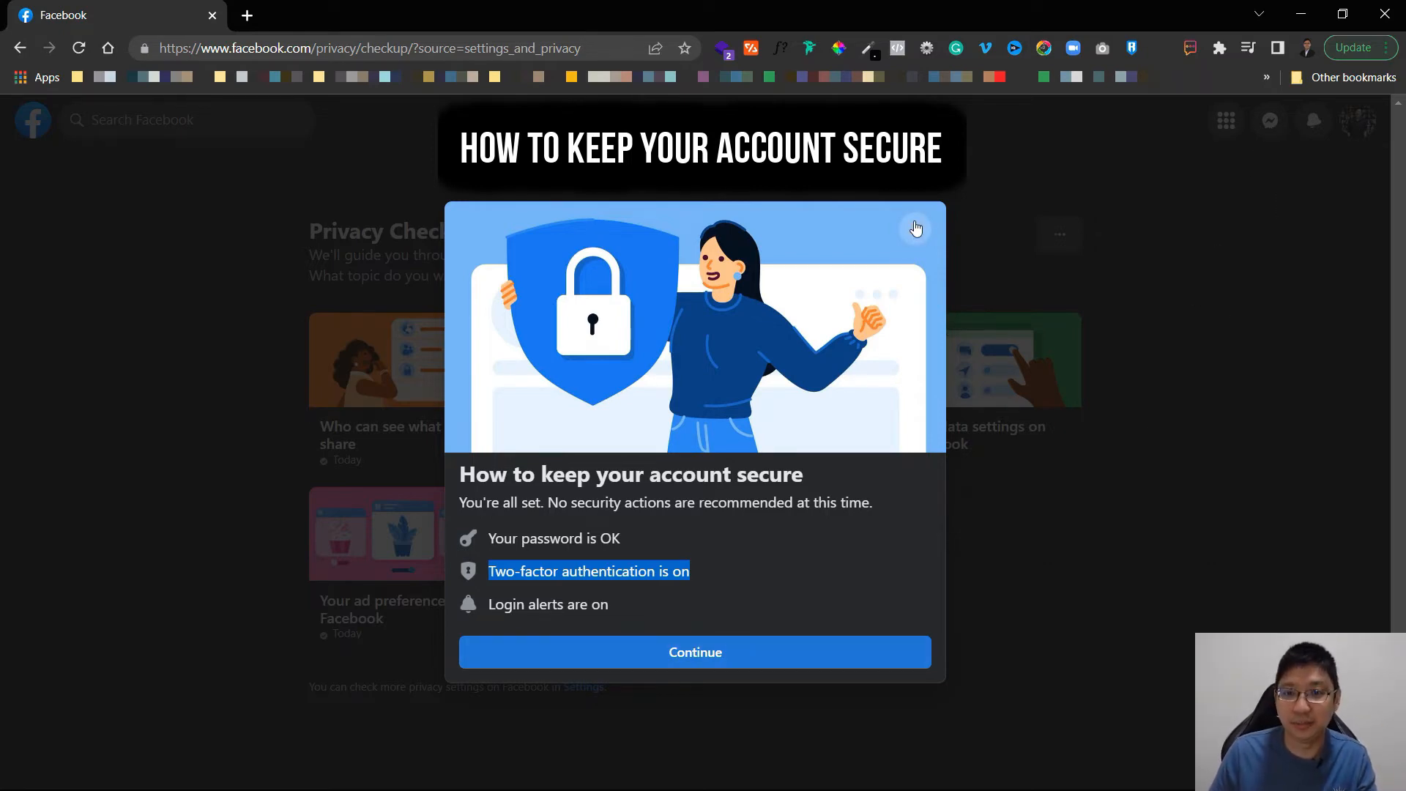
Start 'How people can find you', keeping friend requests open to everyone.
{"action": "left_click", "coordinate": [915, 228]}
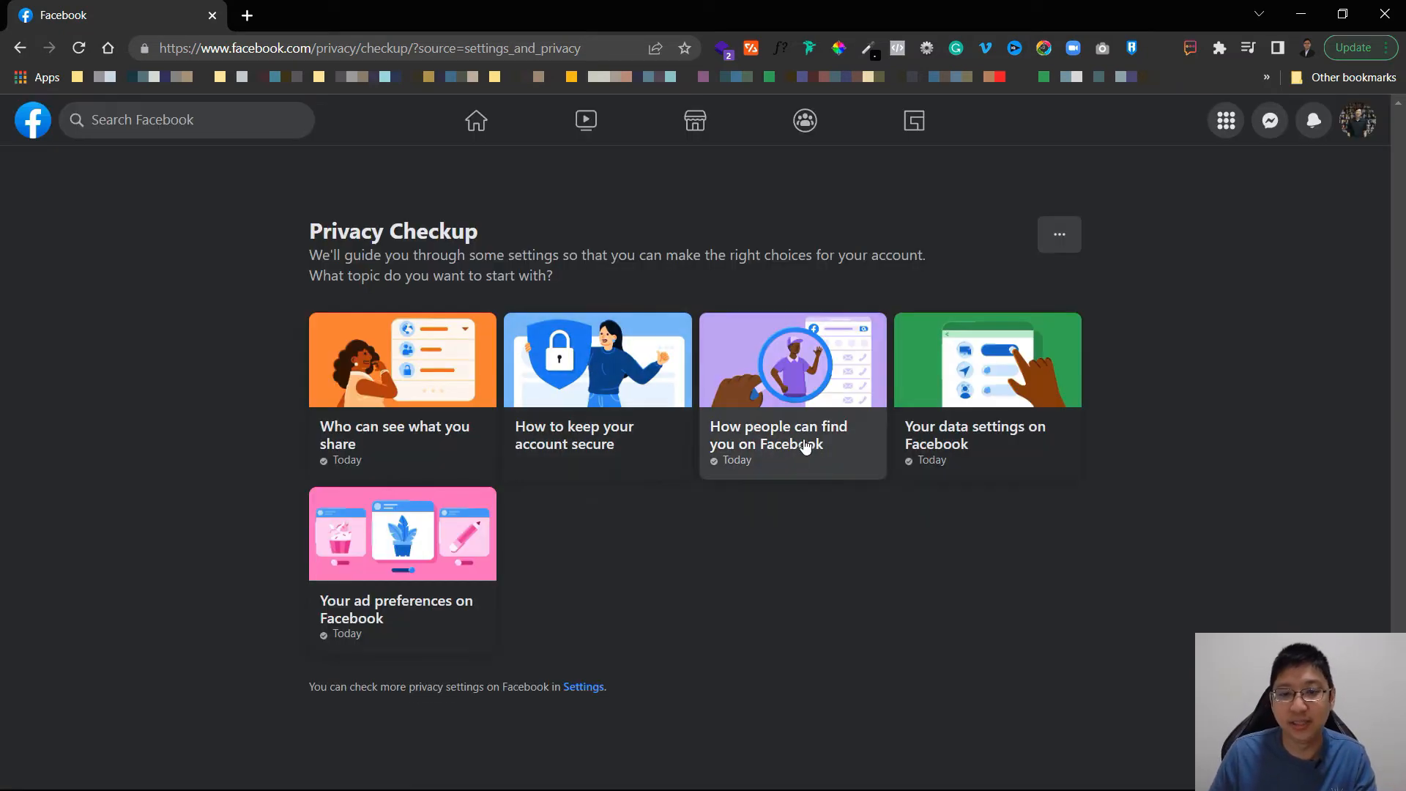
{"action": "mouse_move", "coordinate": [816, 421]}
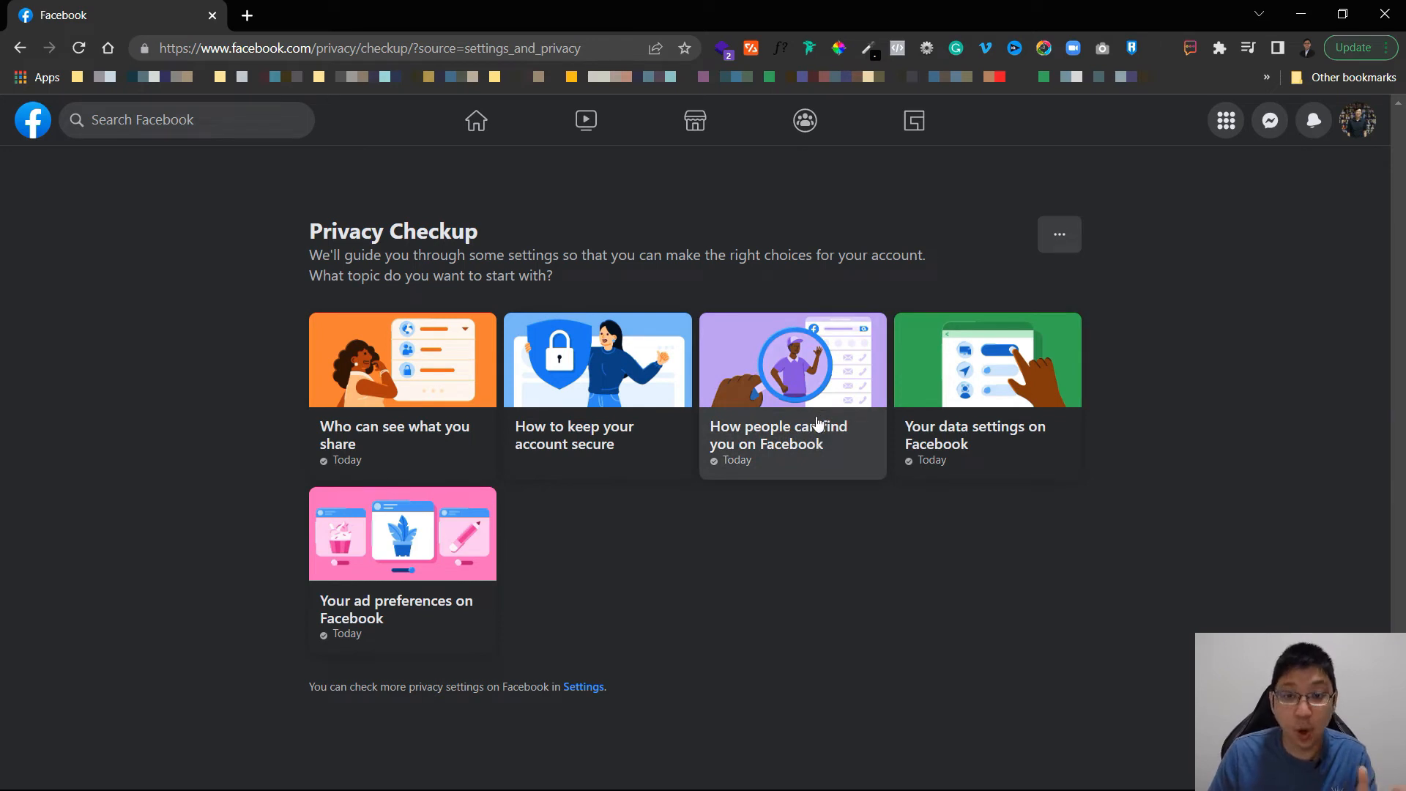
{"action": "left_click", "coordinate": [792, 360]}
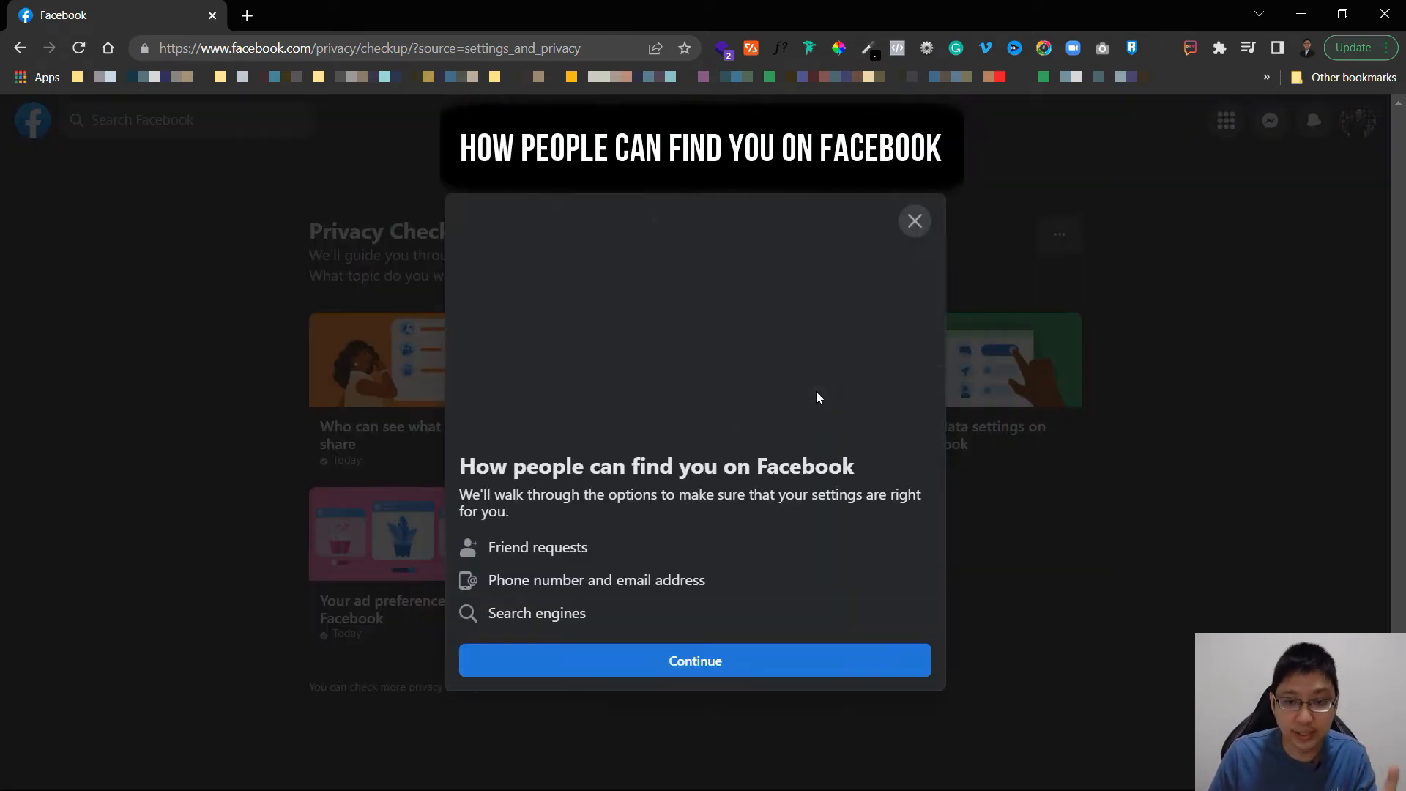
{"action": "left_click", "coordinate": [695, 660]}
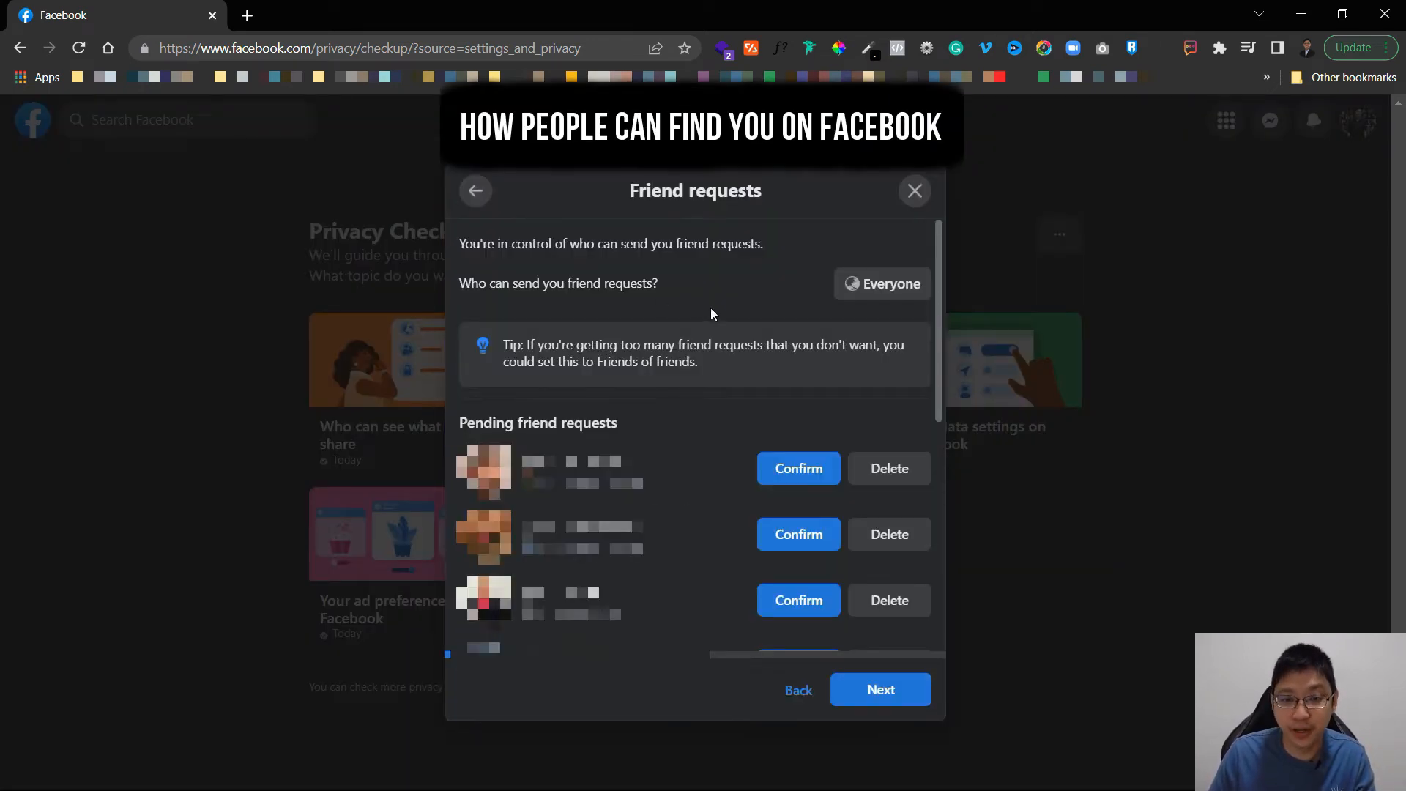
{"action": "left_click", "coordinate": [882, 284]}
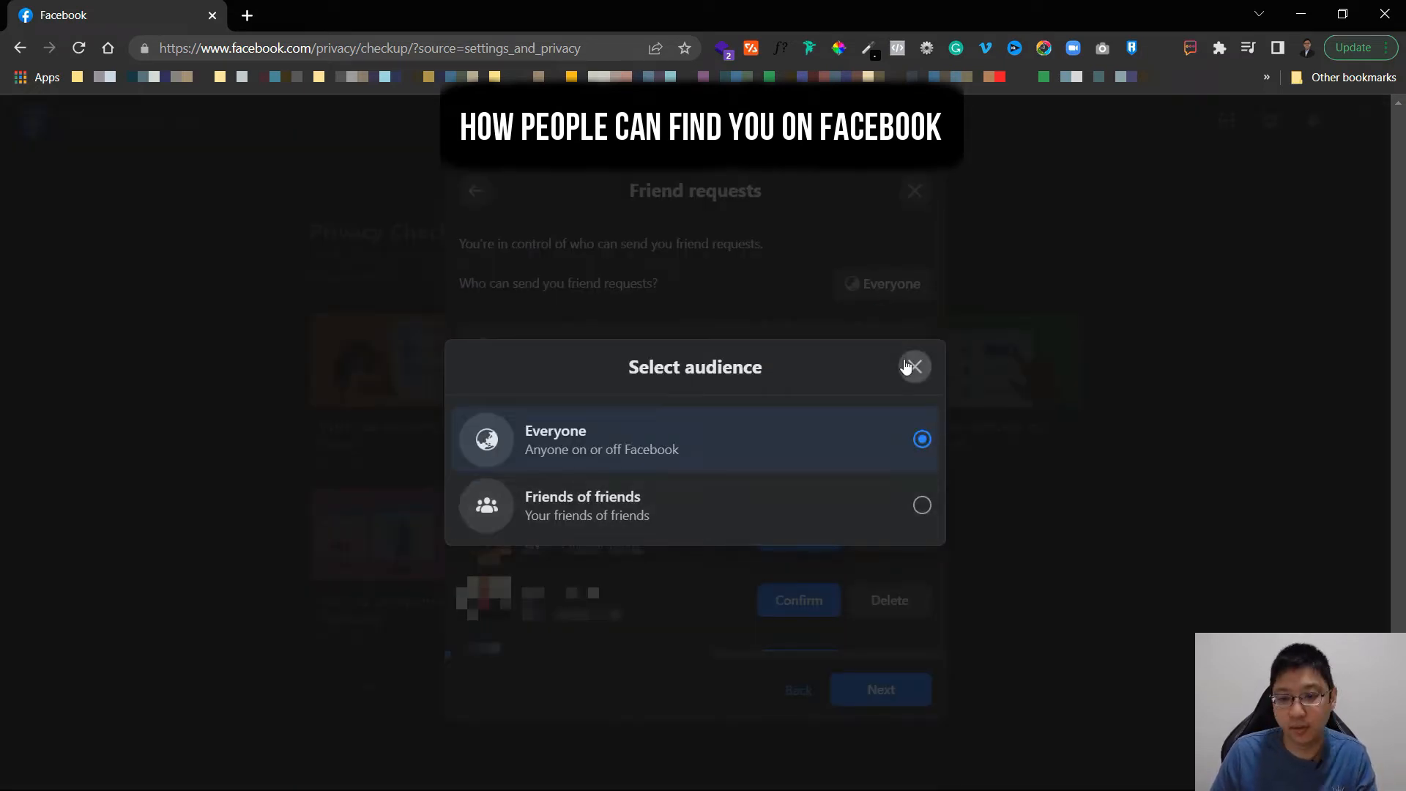
{"action": "left_click", "coordinate": [915, 367]}
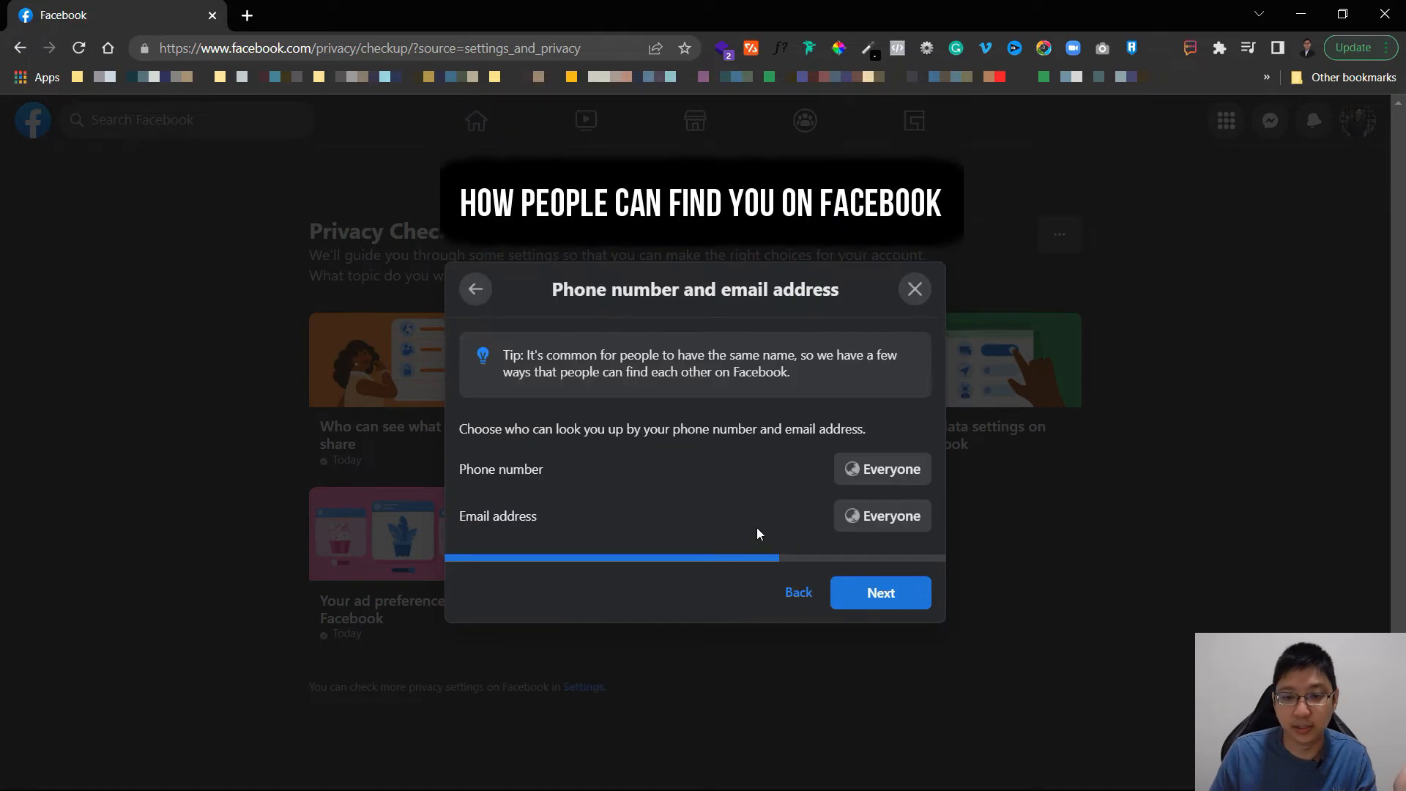
{"action": "mouse_move", "coordinate": [610, 457]}
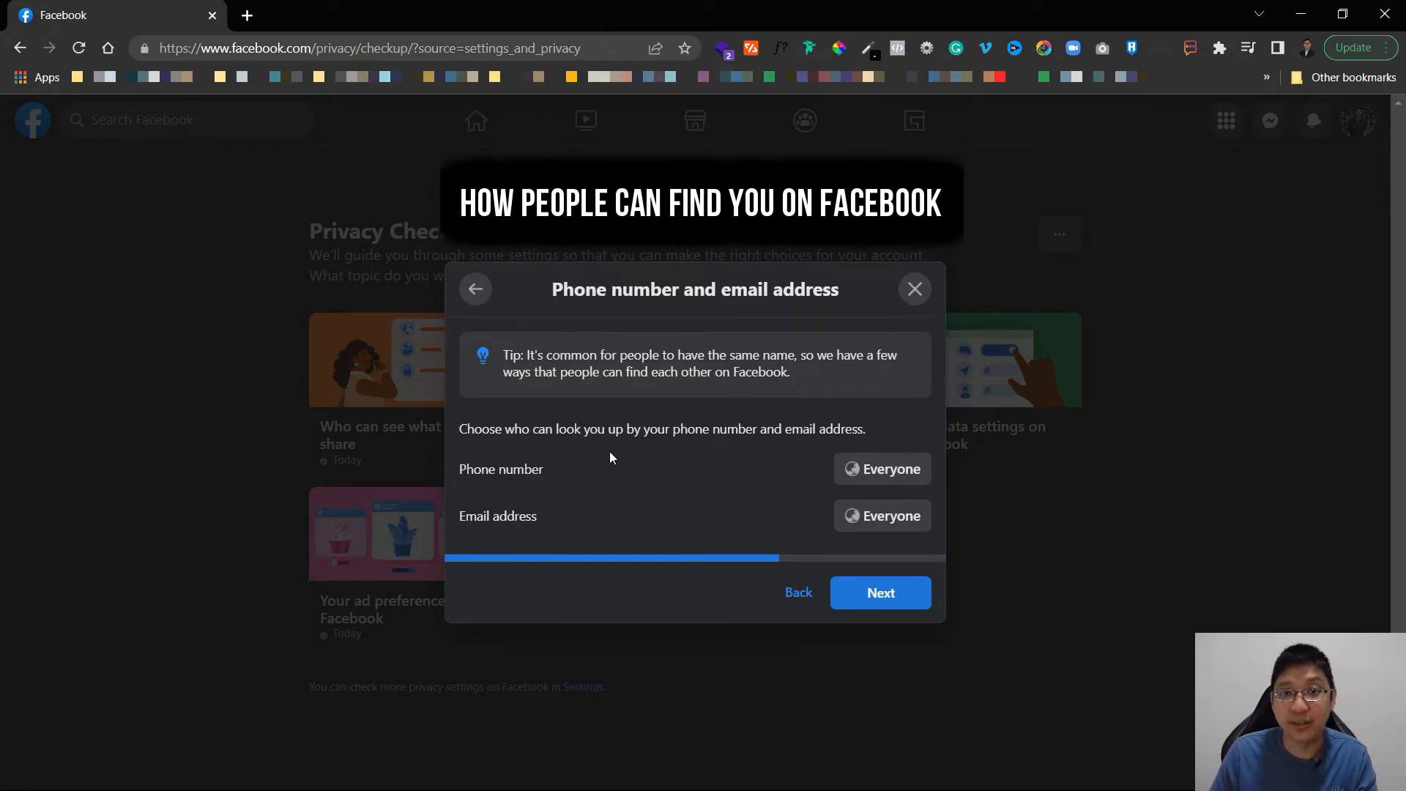
{"action": "mouse_move", "coordinate": [615, 449]}
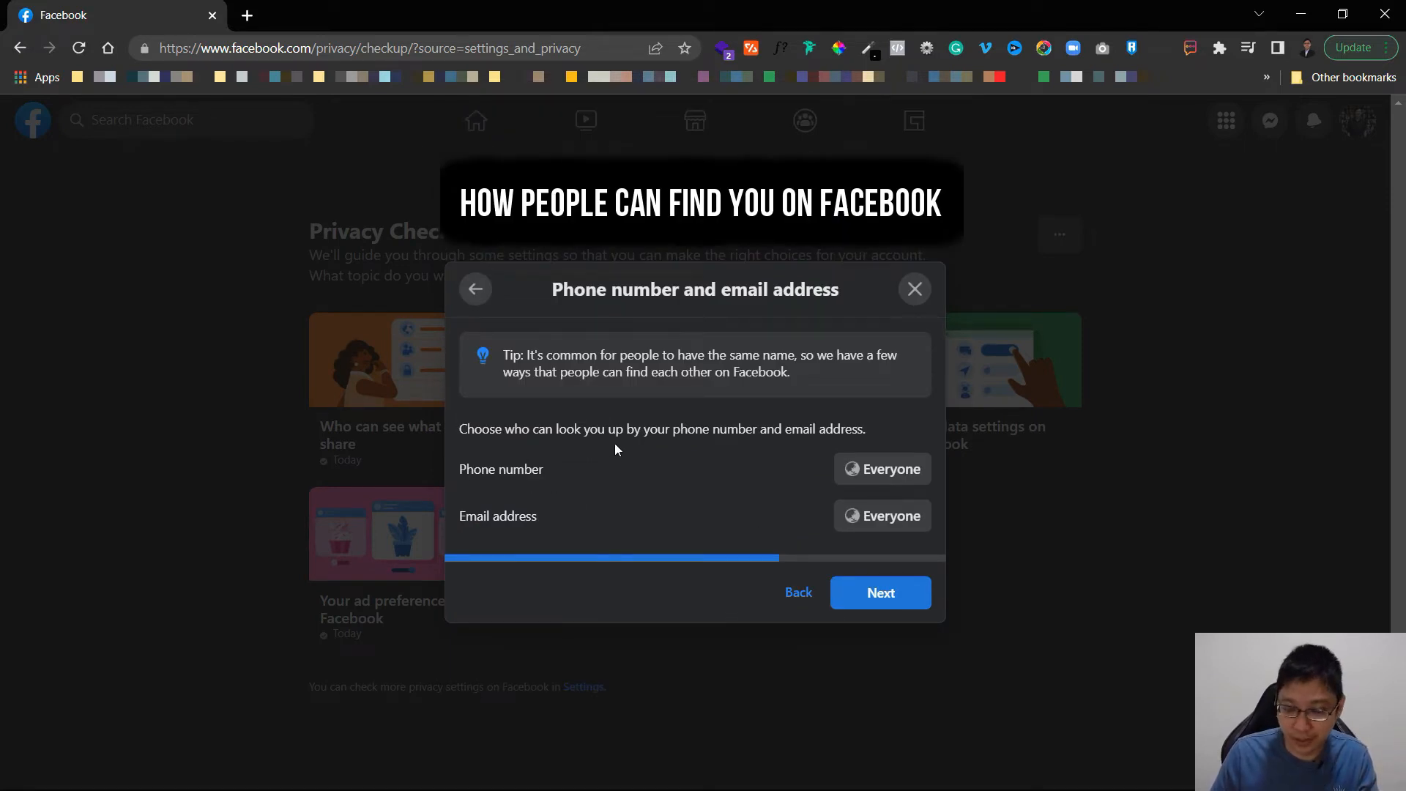
{"action": "mouse_move", "coordinate": [527, 543]}
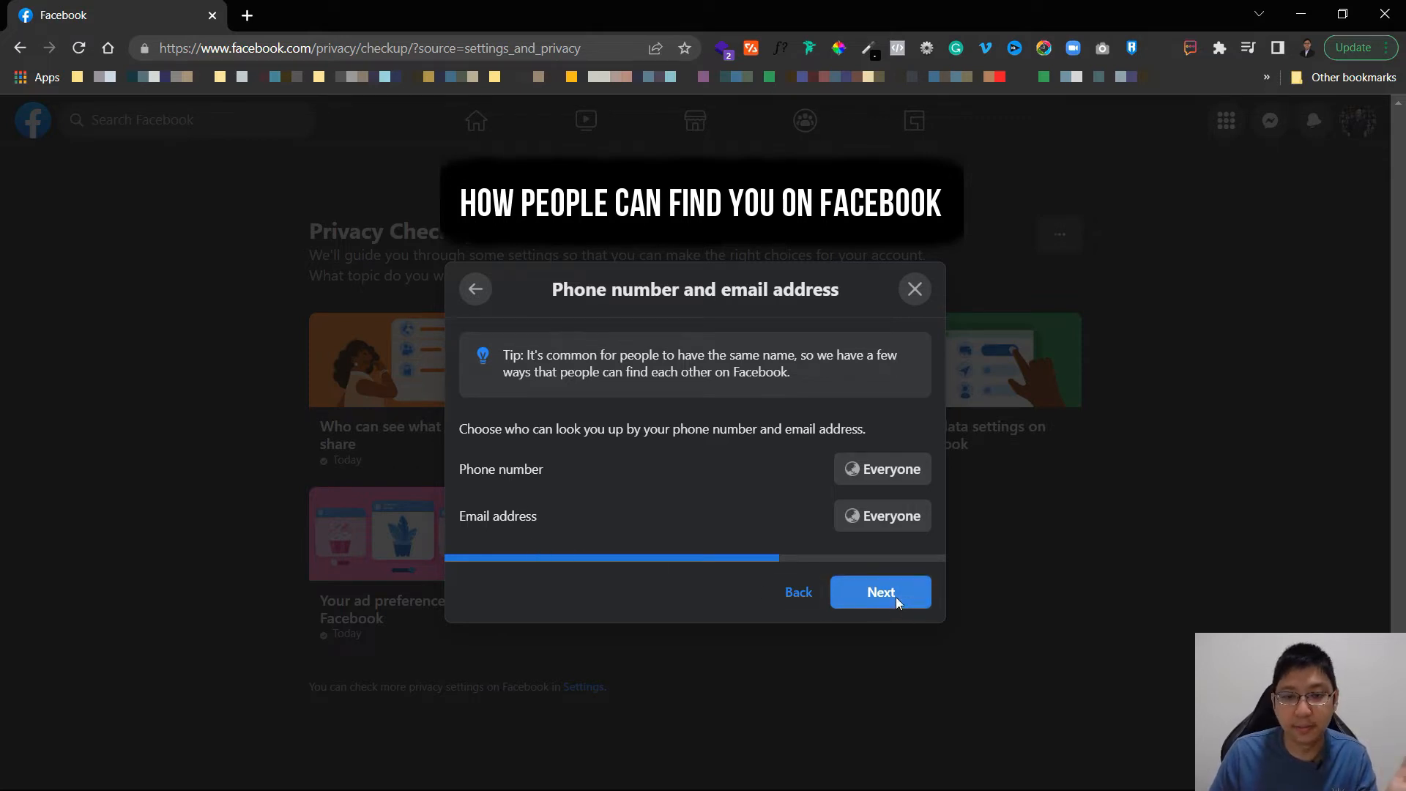
Leave search engine linking on and complete the findability review.
{"action": "left_click", "coordinate": [879, 591]}
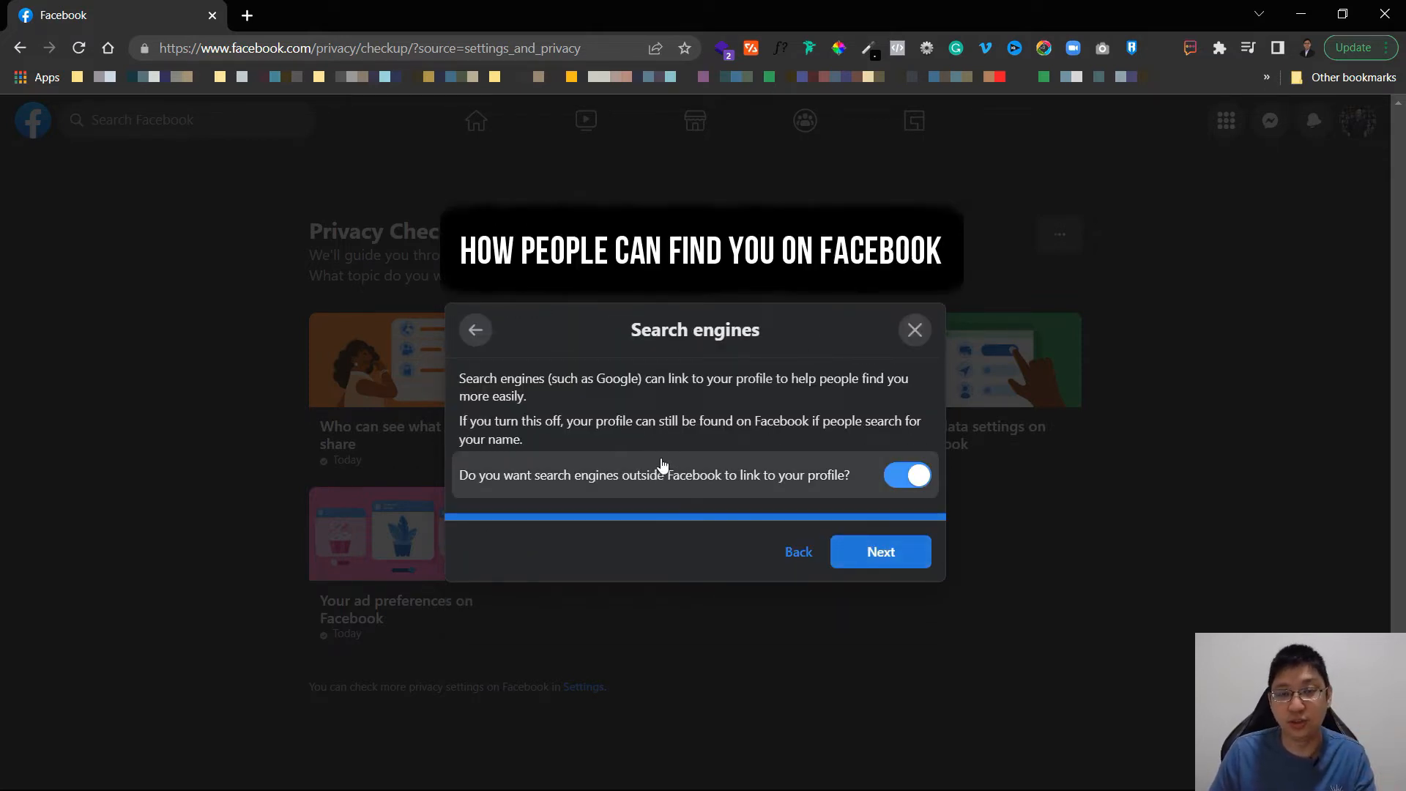
{"action": "mouse_move", "coordinate": [594, 440]}
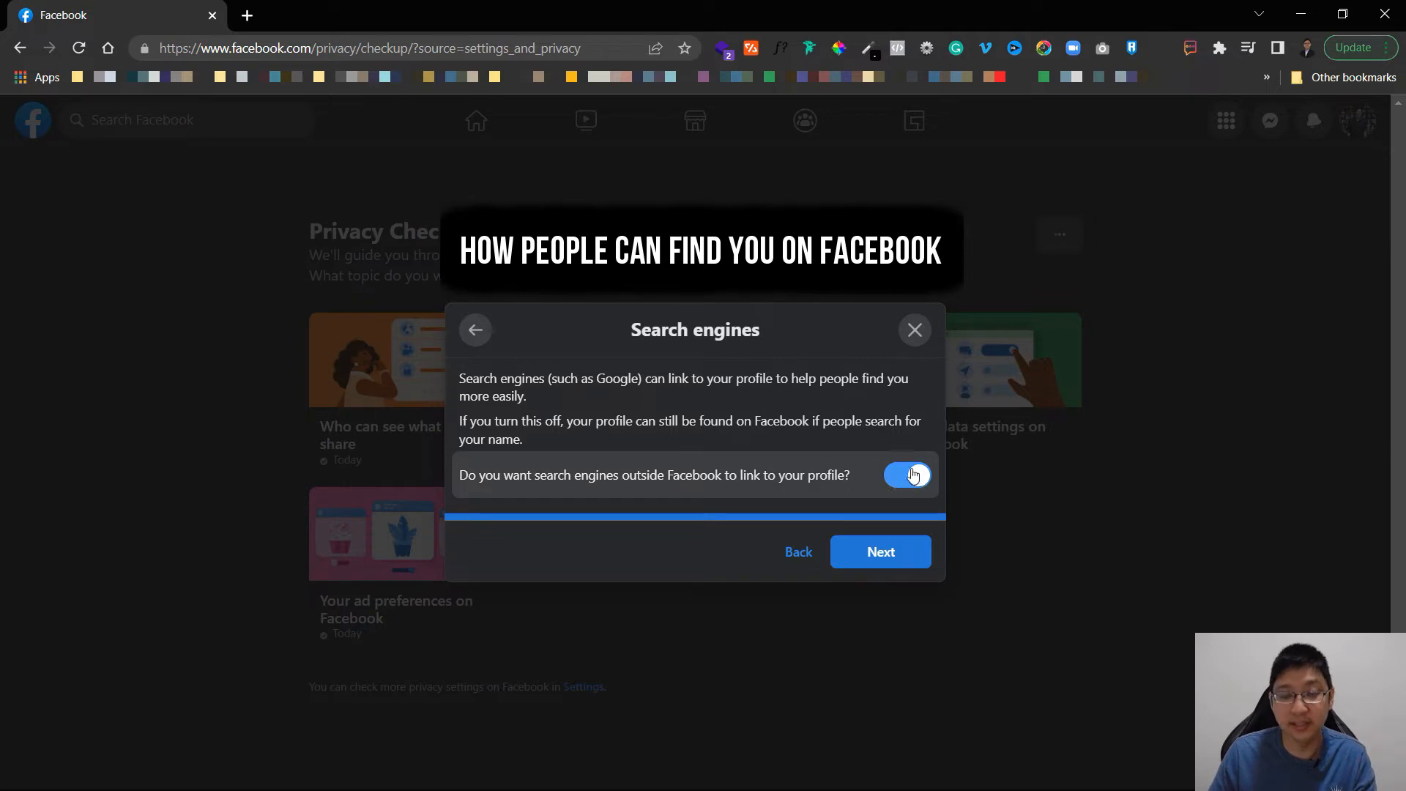
{"action": "mouse_move", "coordinate": [739, 451]}
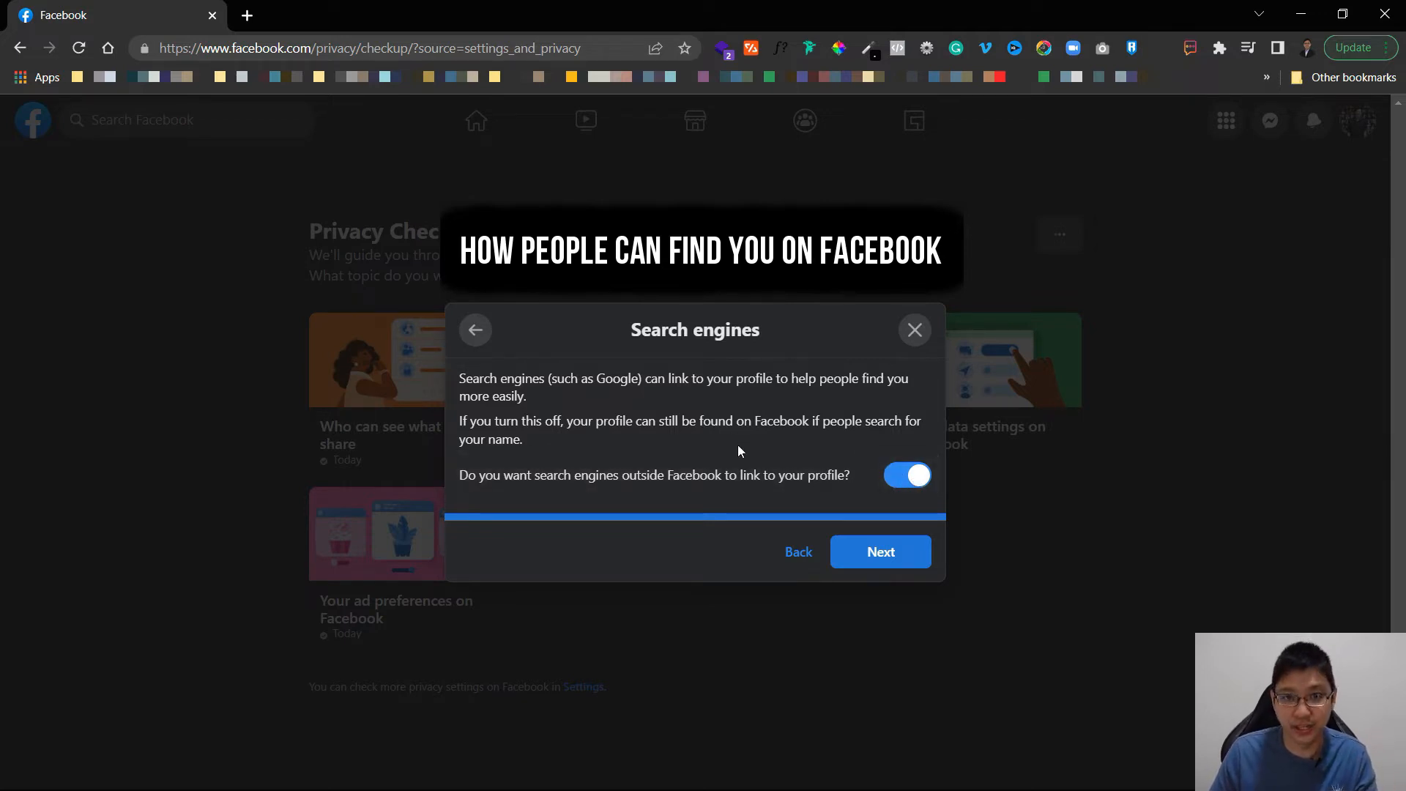
{"action": "mouse_move", "coordinate": [892, 512]}
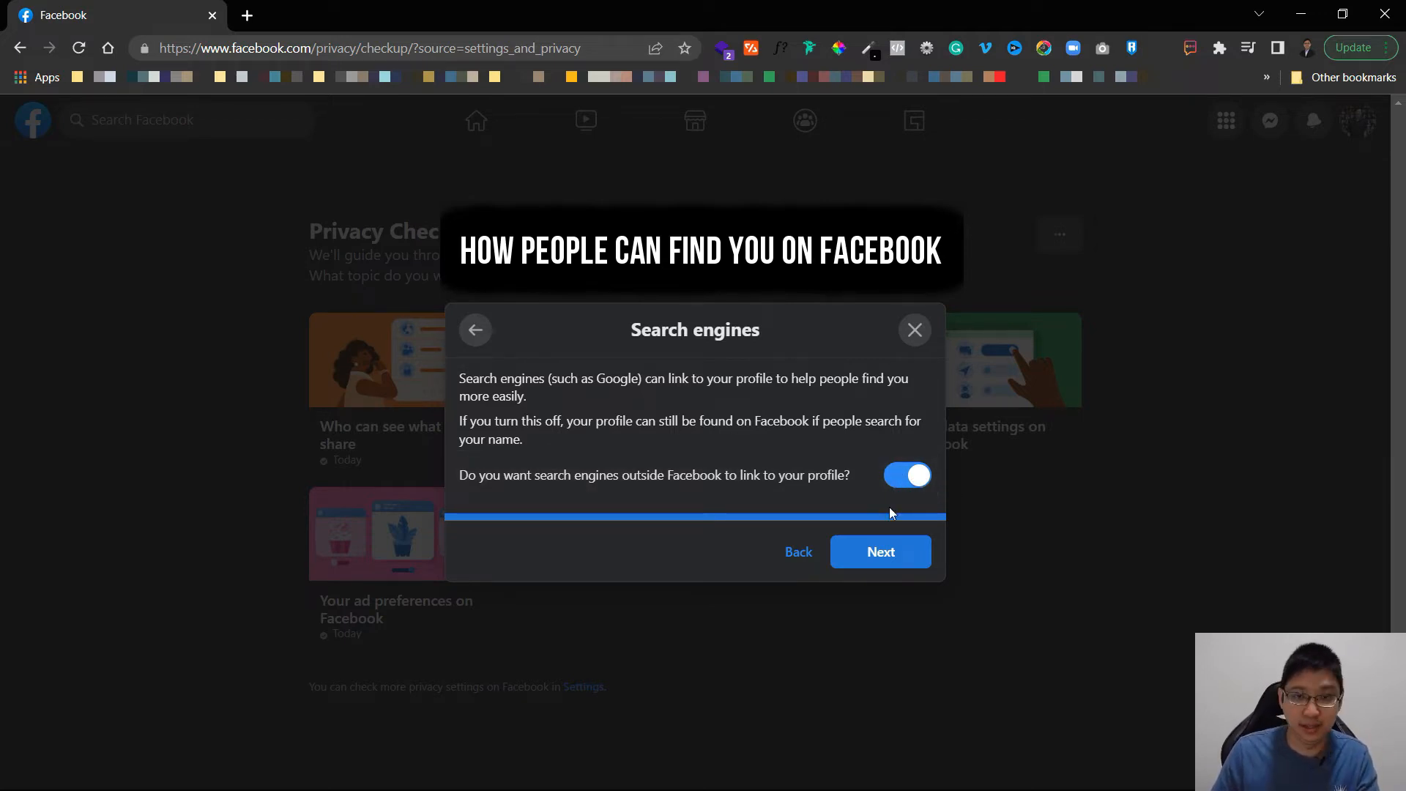
{"action": "left_click", "coordinate": [879, 551]}
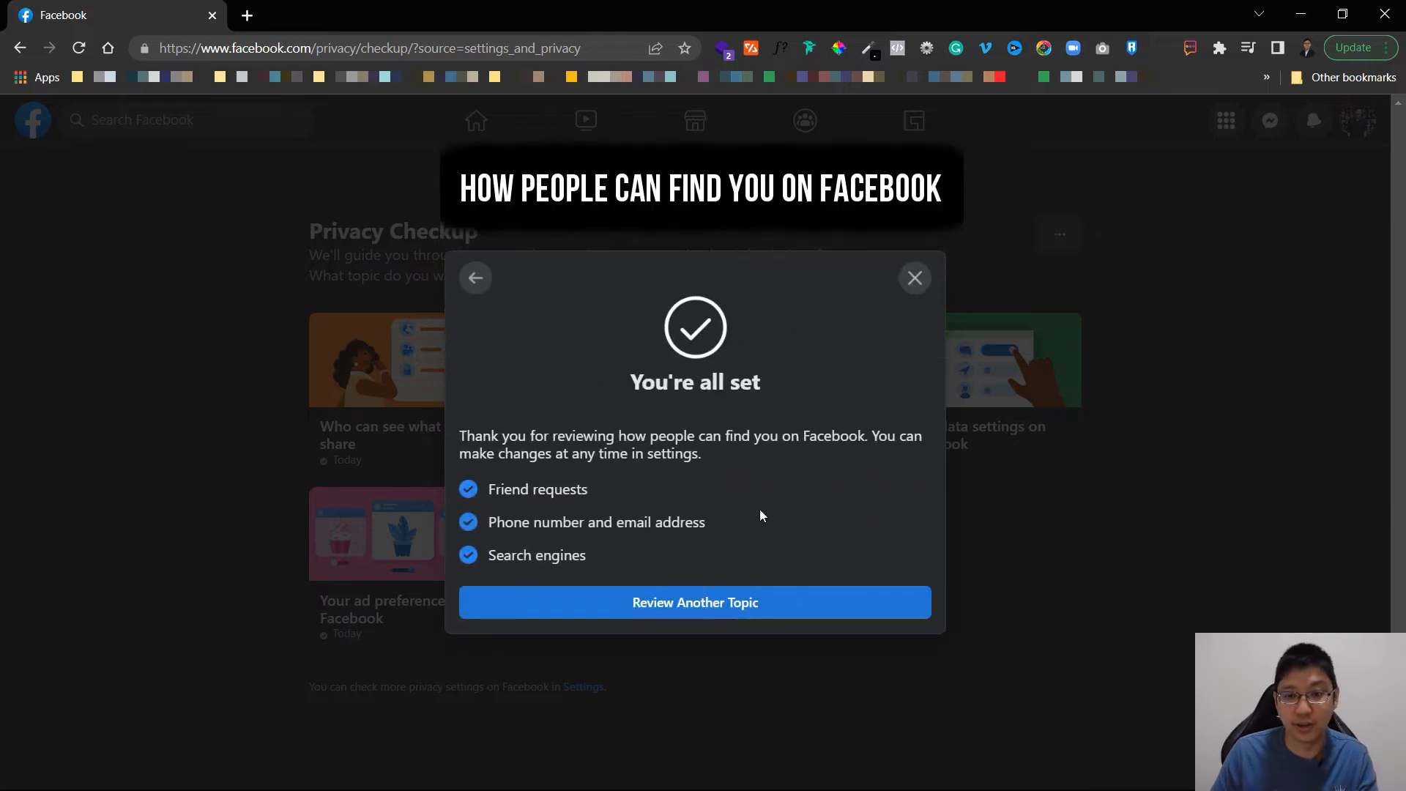
{"action": "left_click", "coordinate": [914, 277]}
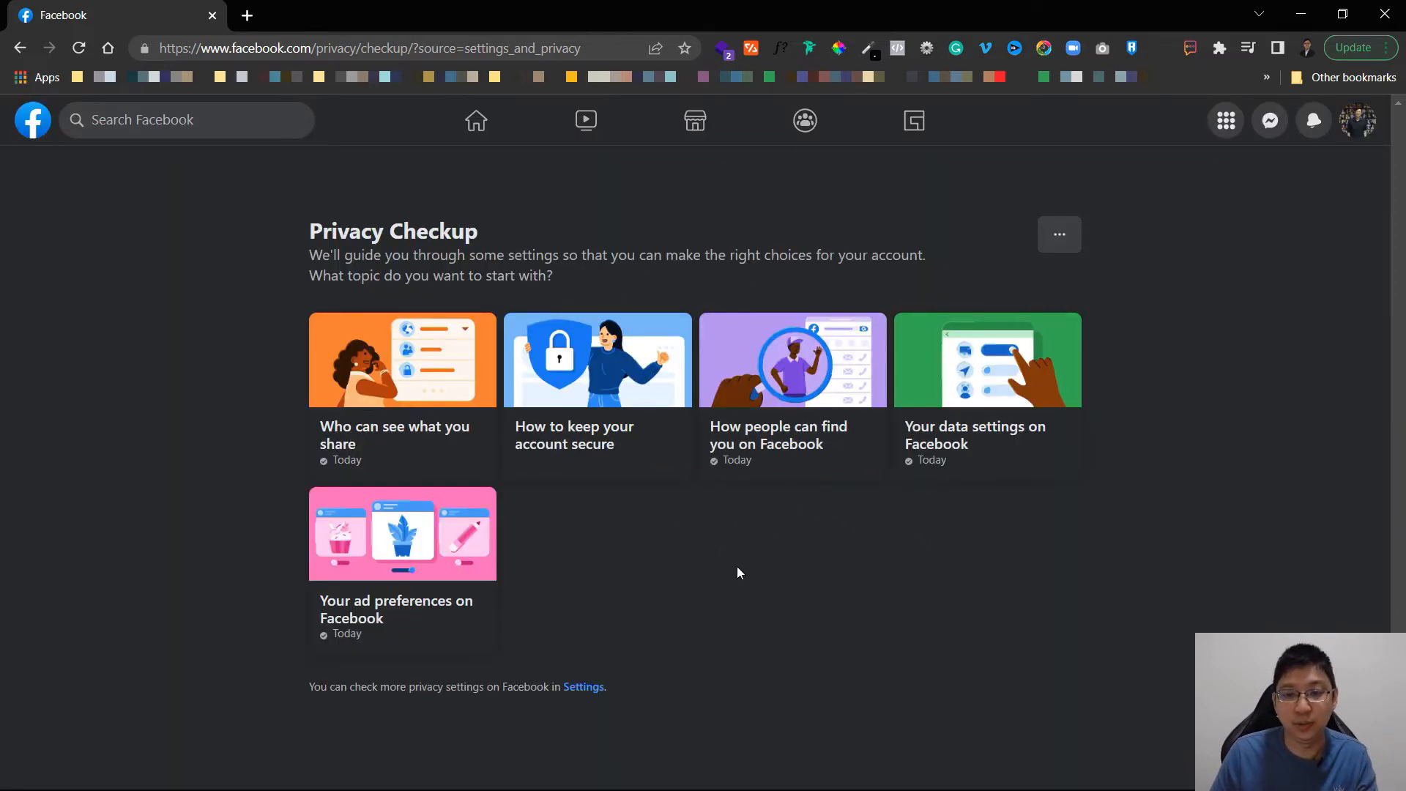
{"action": "mouse_move", "coordinate": [936, 508]}
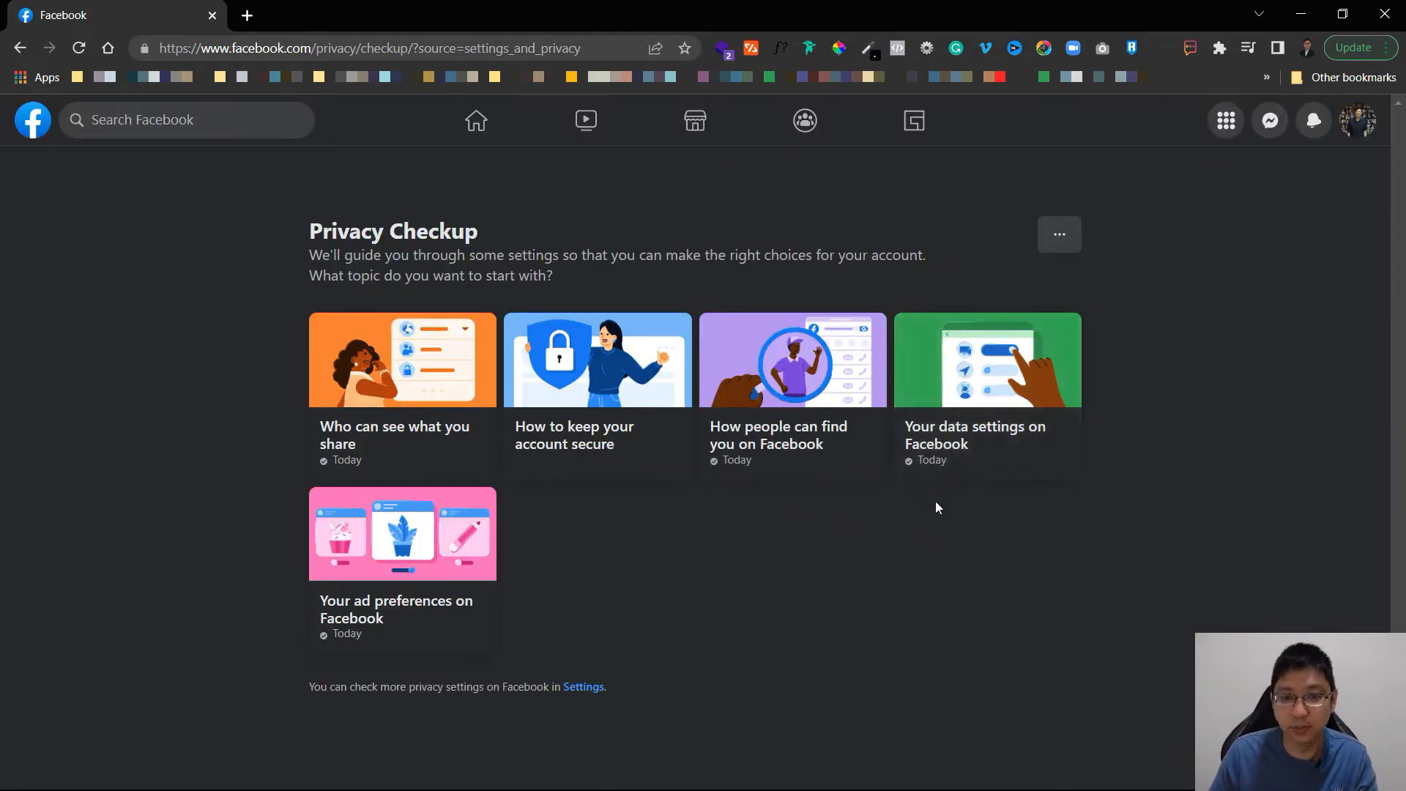
Walk through 'Your data settings on Facebook', keeping all connected apps and websites.
{"action": "left_click", "coordinate": [986, 359]}
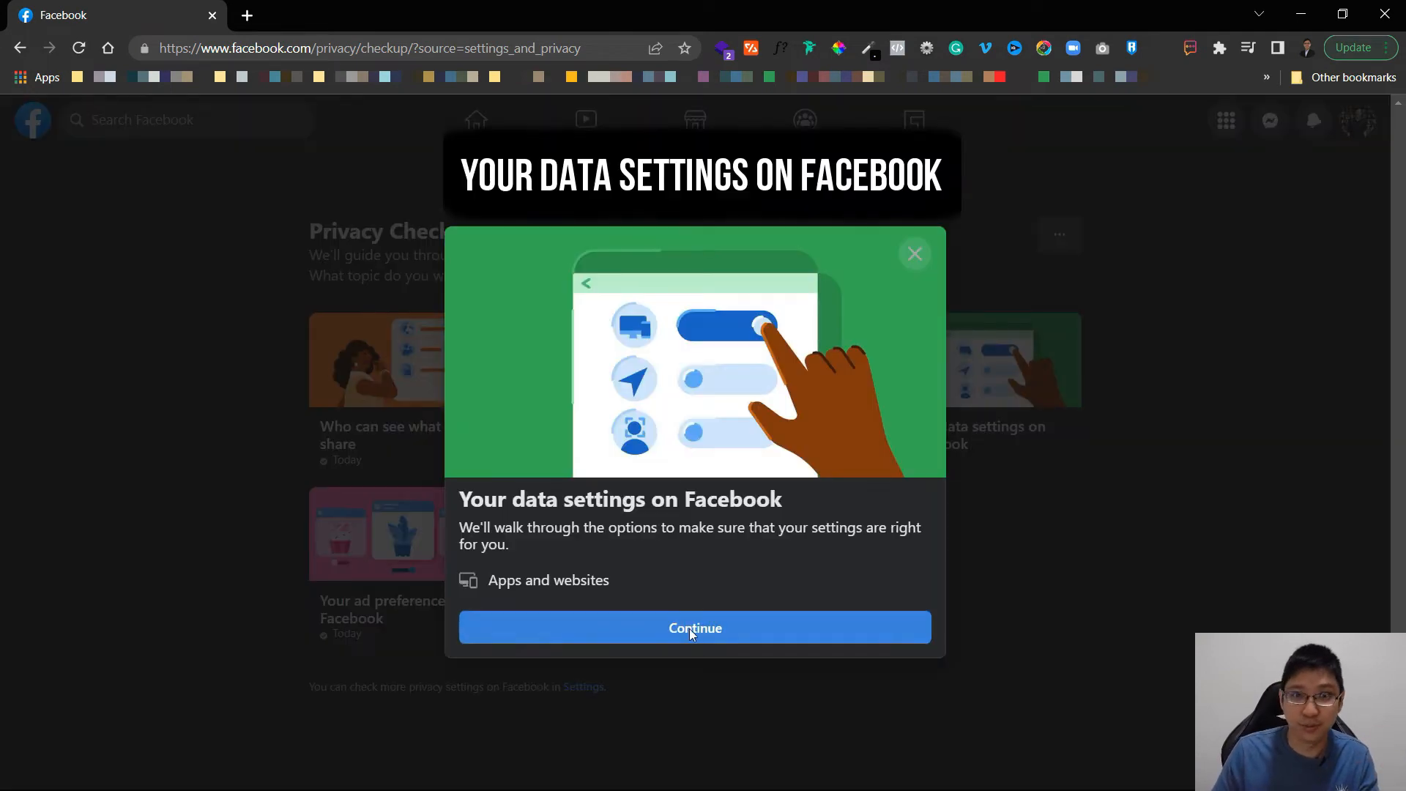
{"action": "left_click", "coordinate": [695, 628]}
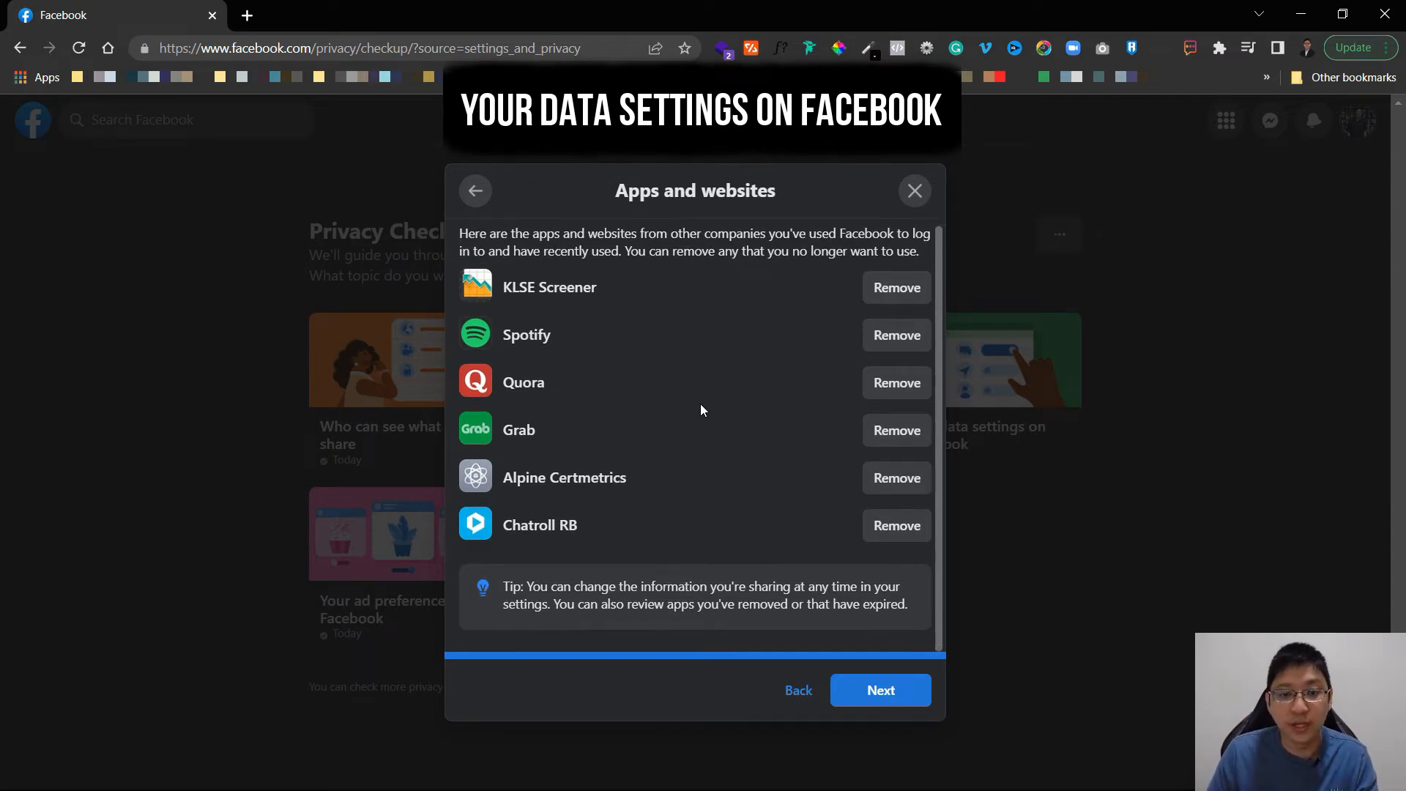
{"action": "mouse_move", "coordinate": [852, 656]}
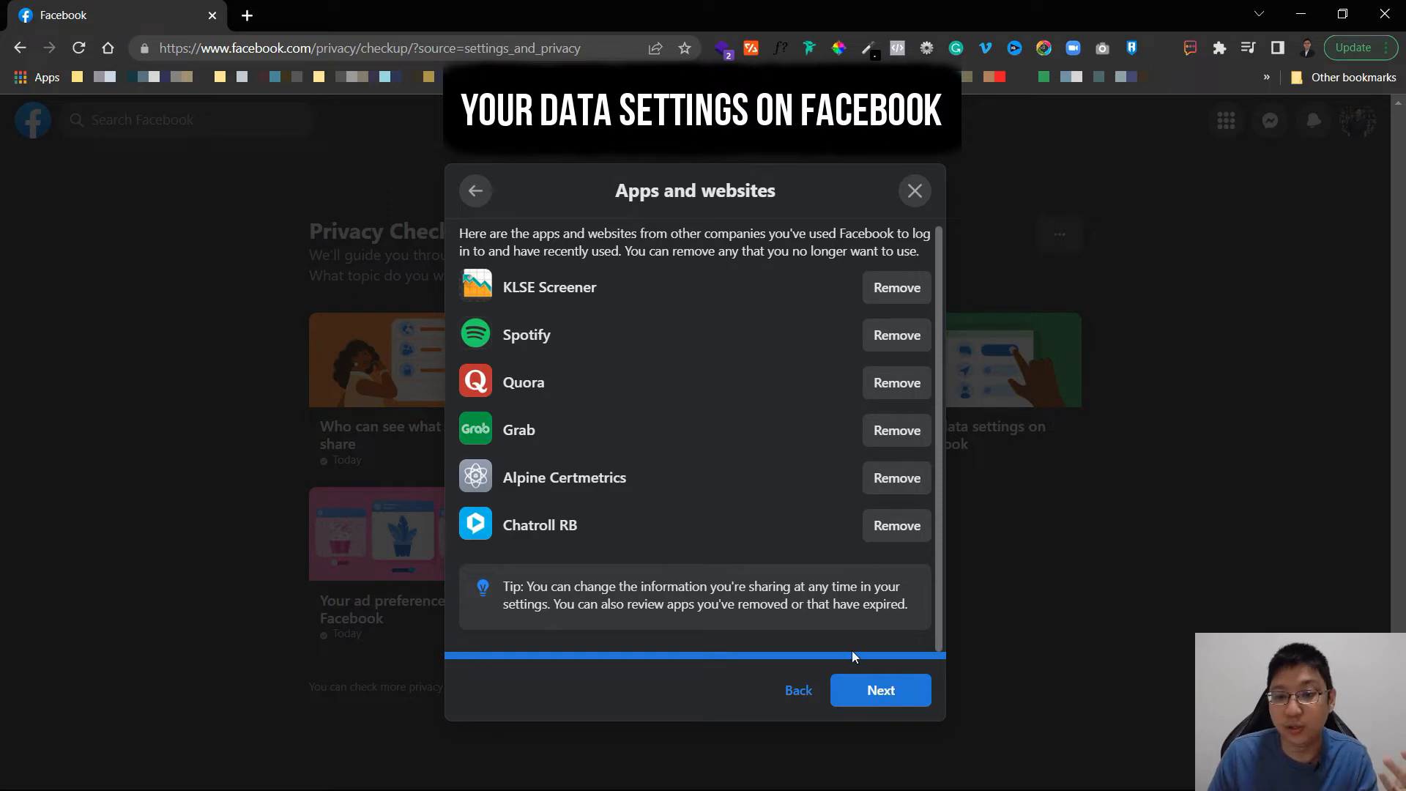
{"action": "left_click", "coordinate": [879, 690]}
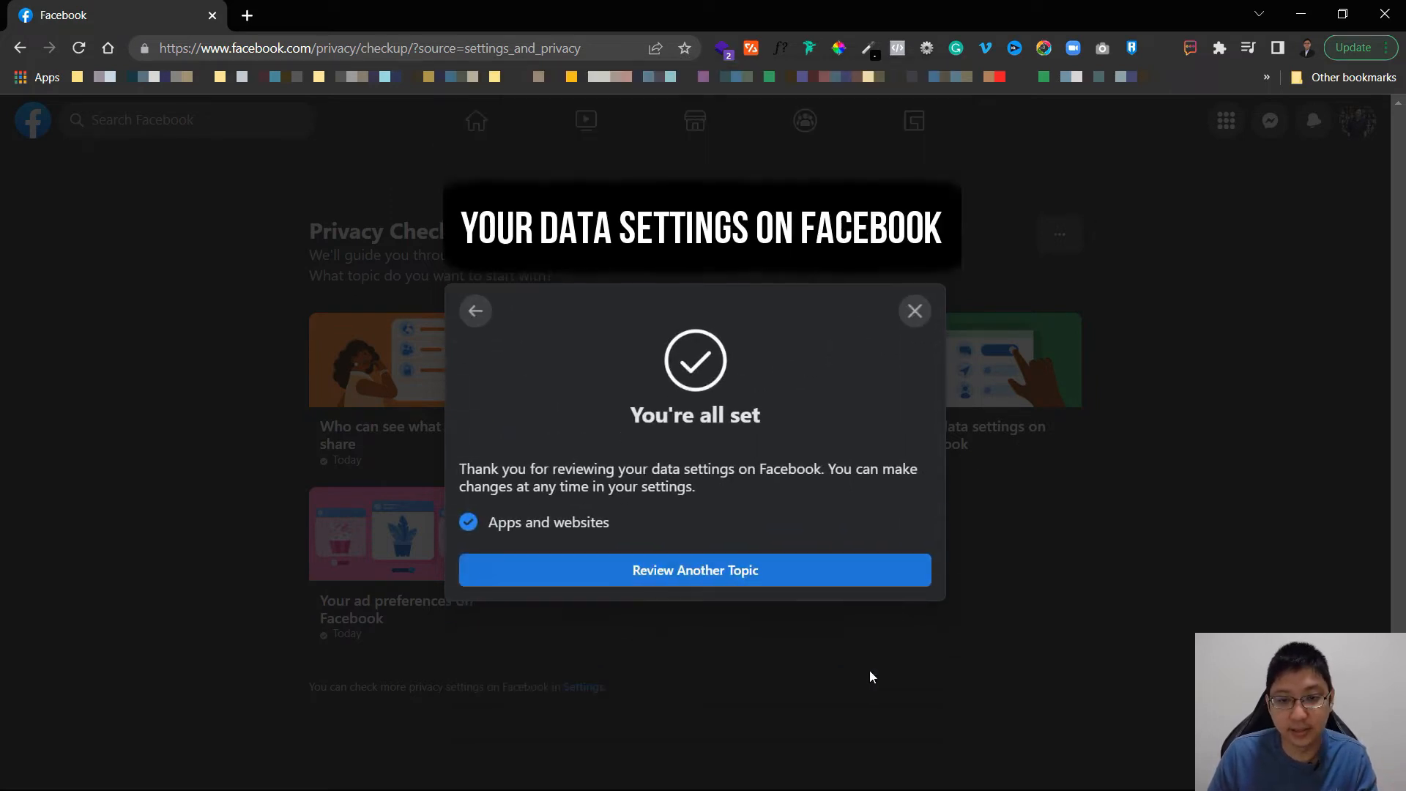
{"action": "left_click", "coordinate": [915, 311]}
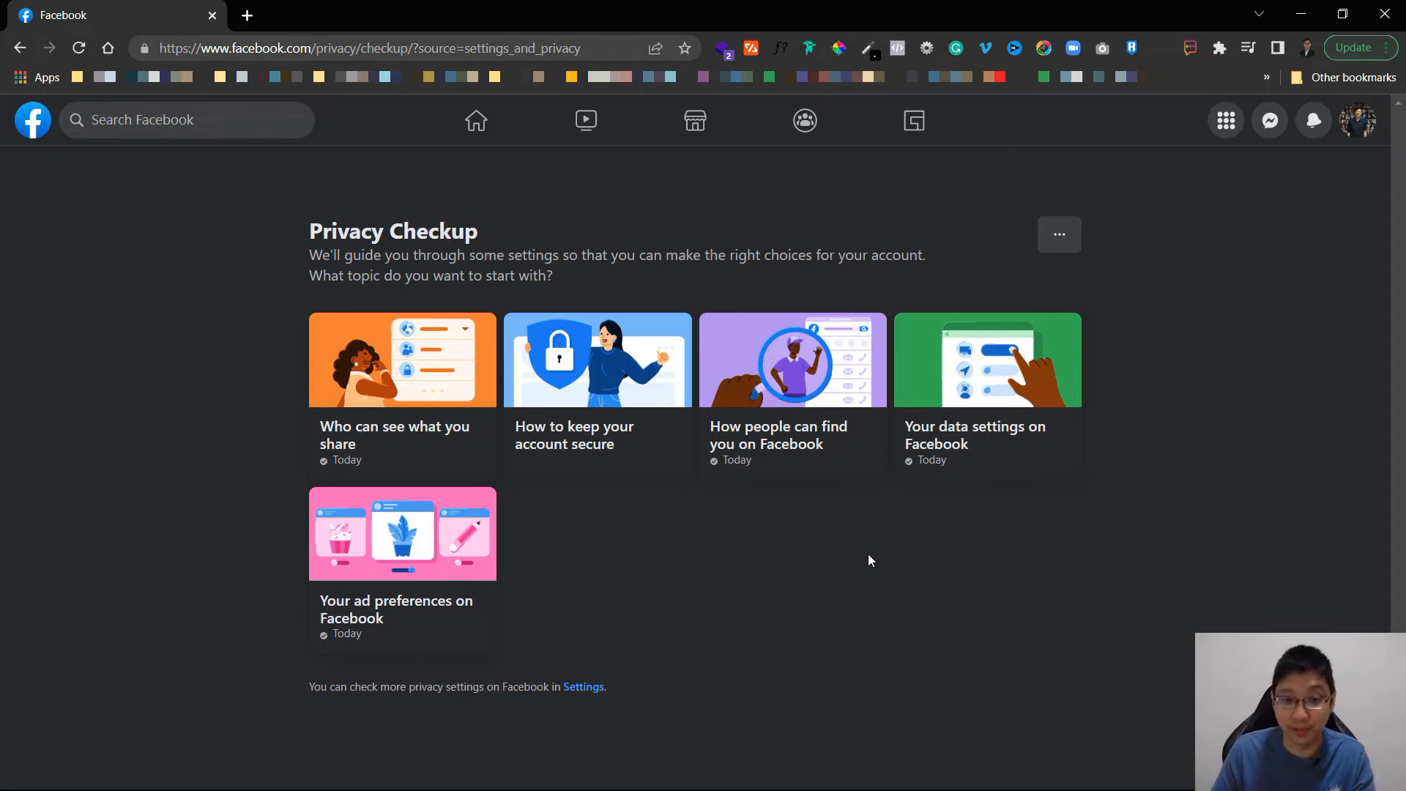
{"action": "mouse_move", "coordinate": [392, 588]}
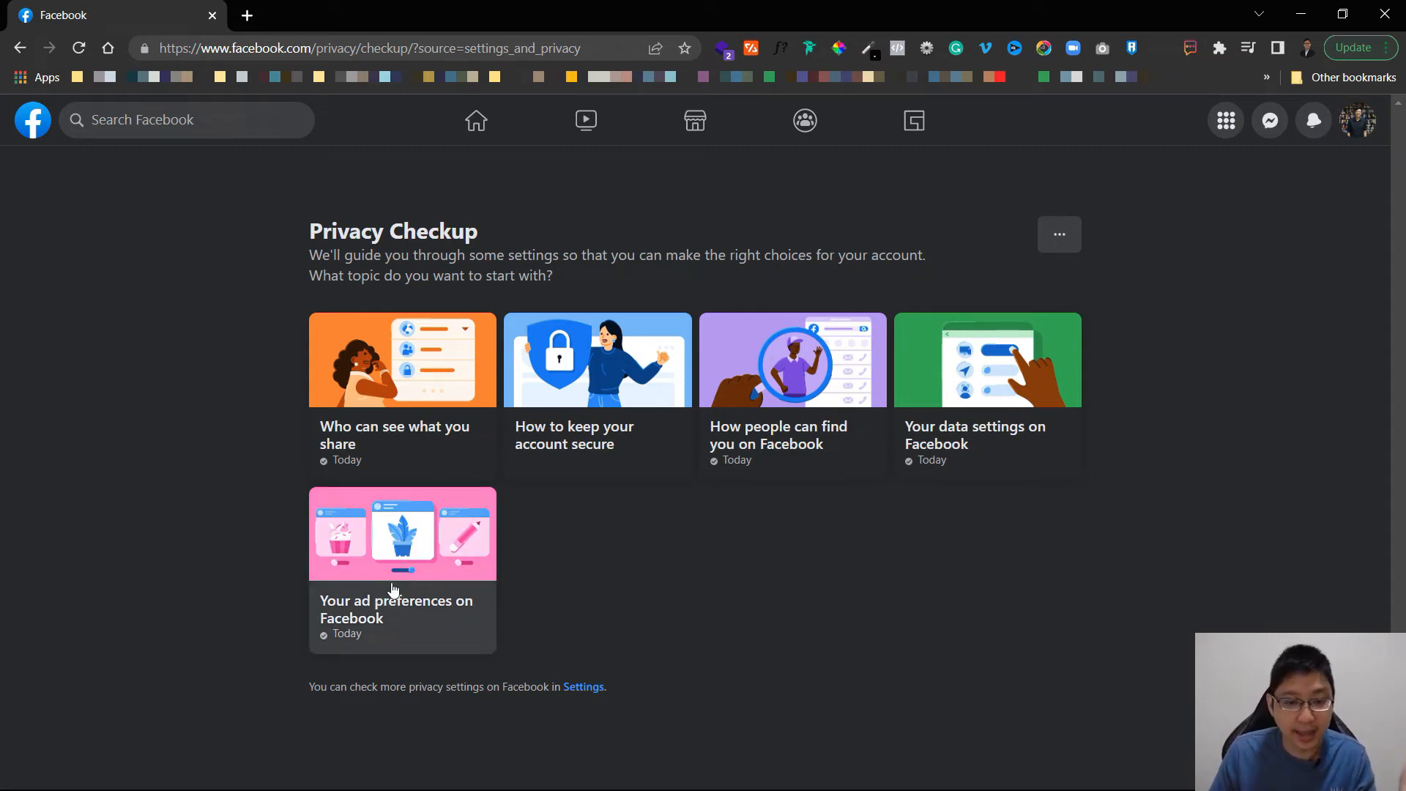
Open 'Your ad preferences on Facebook' and move past About ads to the profile information step.
{"action": "left_click", "coordinate": [402, 533]}
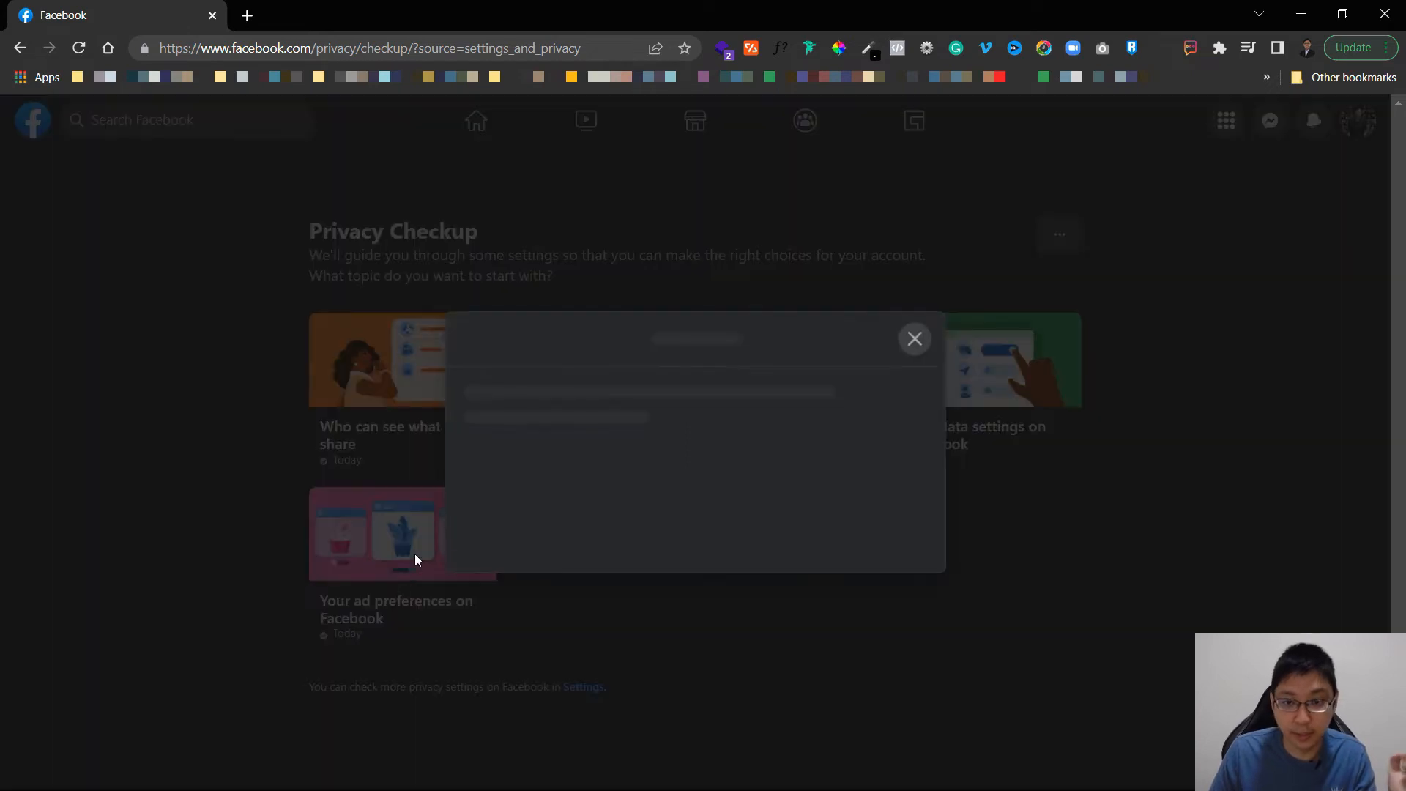
{"action": "left_click", "coordinate": [395, 534]}
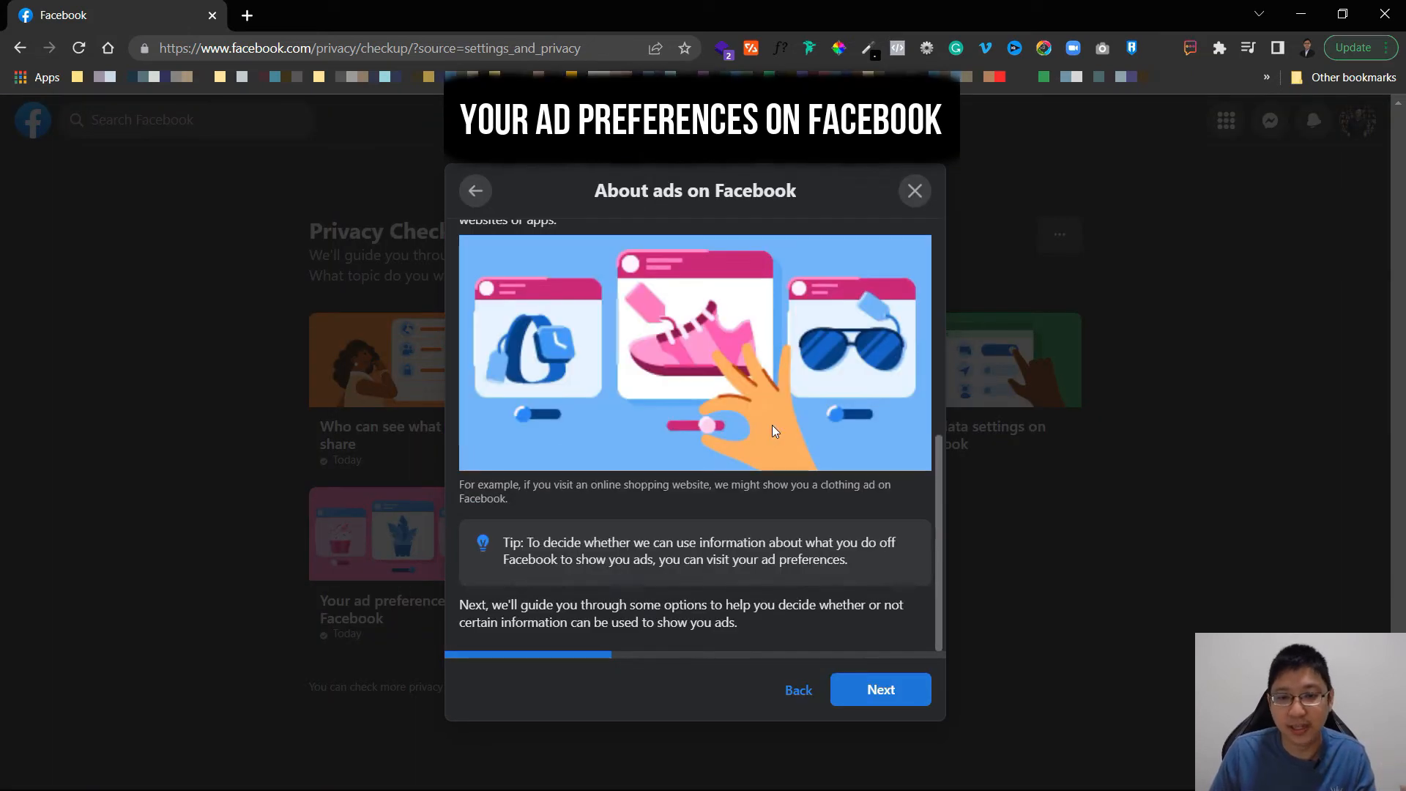
{"action": "mouse_move", "coordinate": [756, 424]}
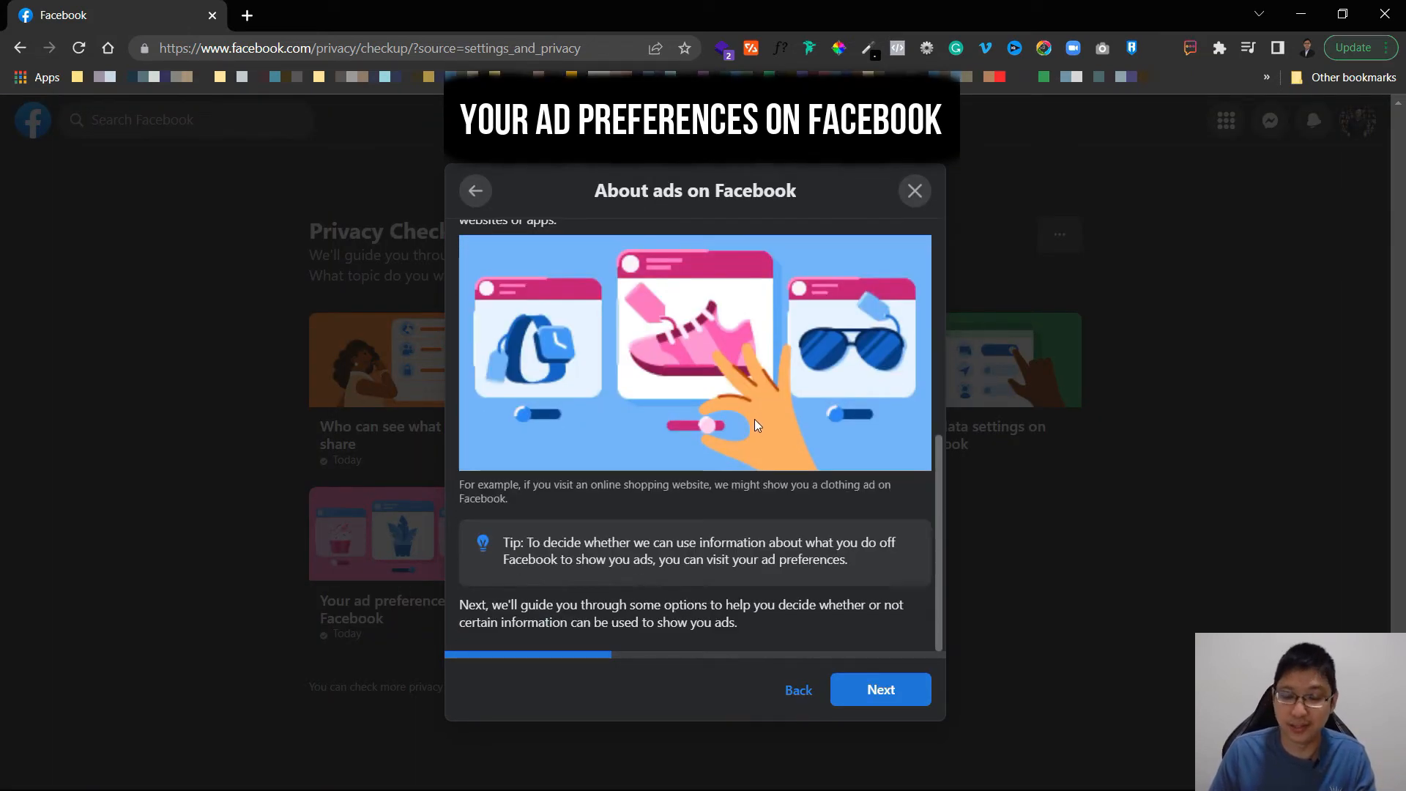
{"action": "left_click", "coordinate": [879, 690]}
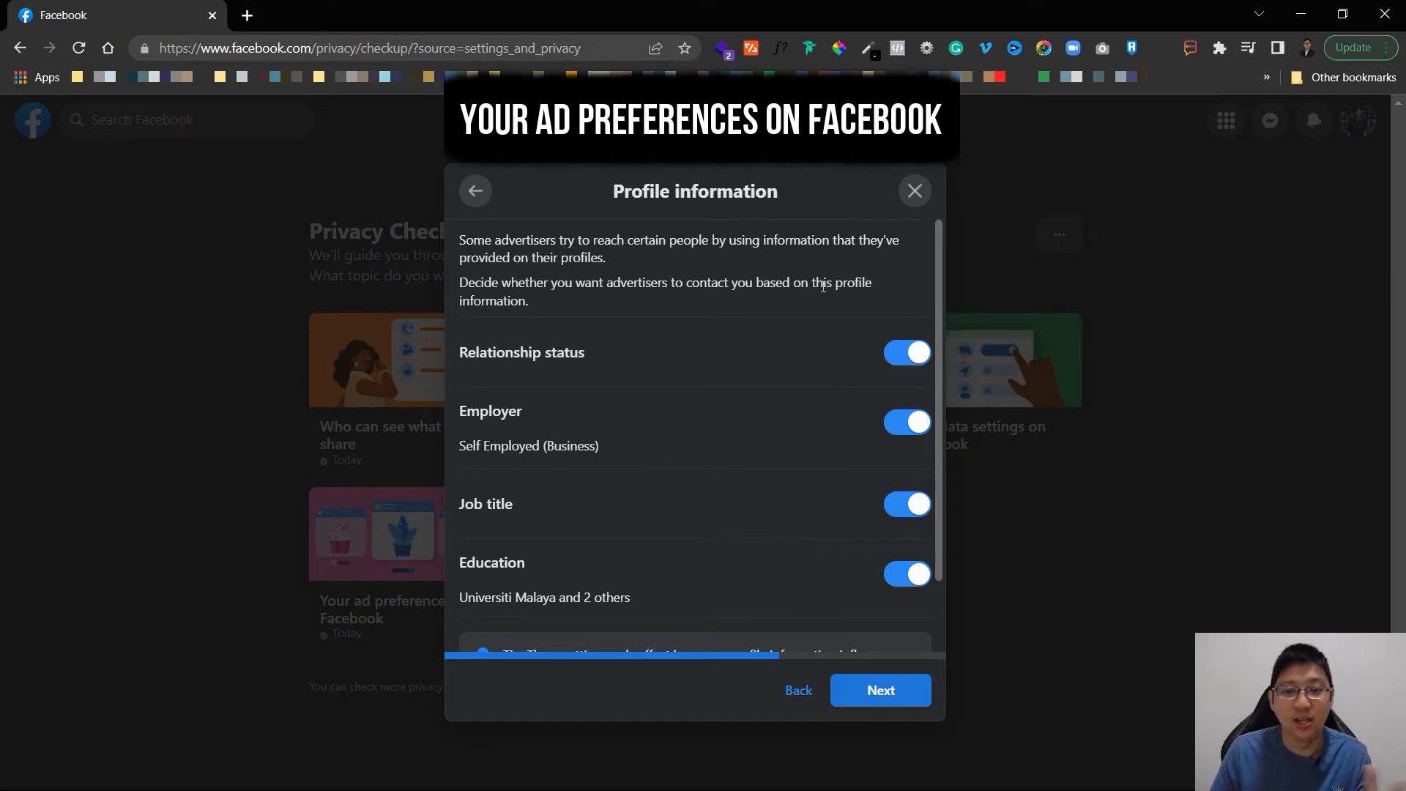
{"action": "mouse_move", "coordinate": [842, 423]}
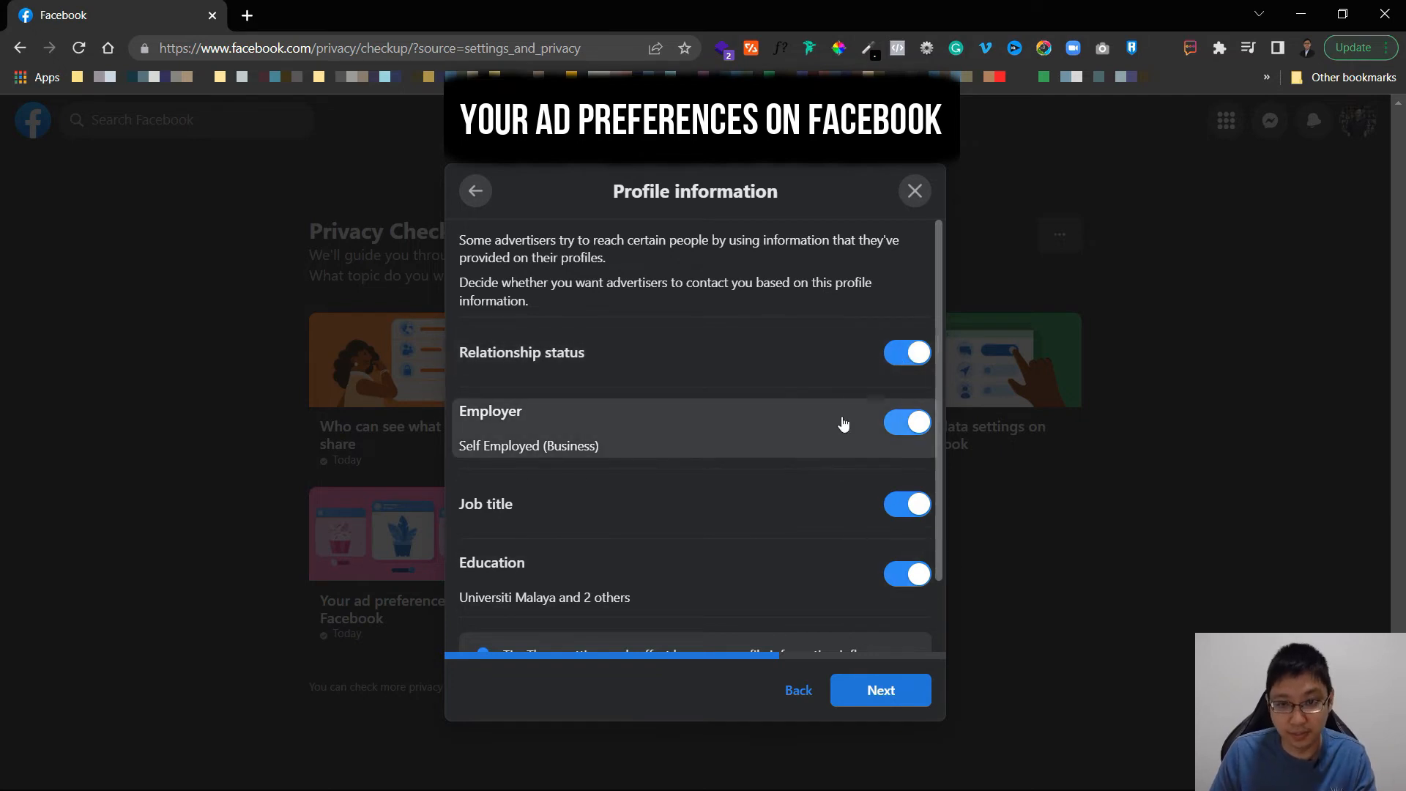
{"action": "mouse_move", "coordinate": [700, 382]}
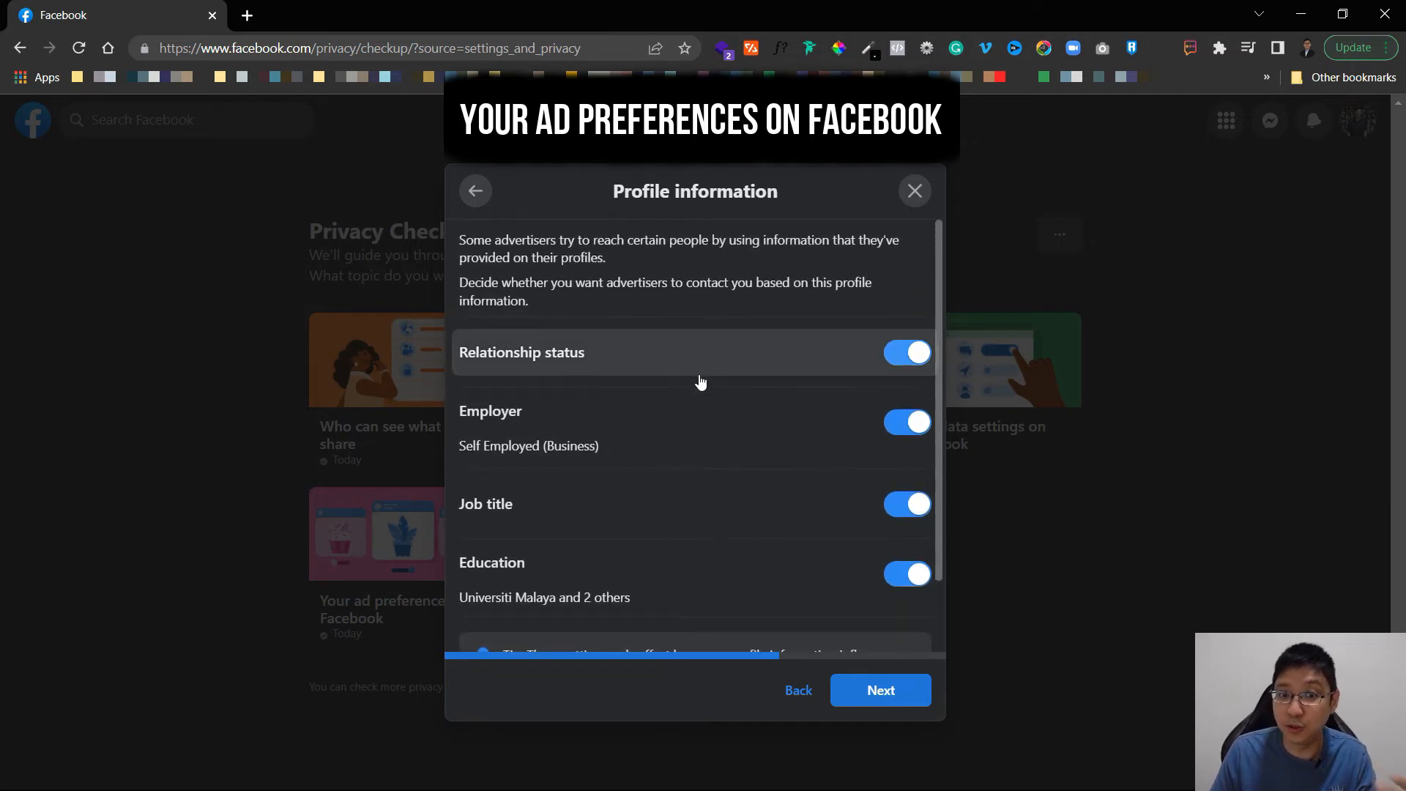
{"action": "mouse_move", "coordinate": [702, 372]}
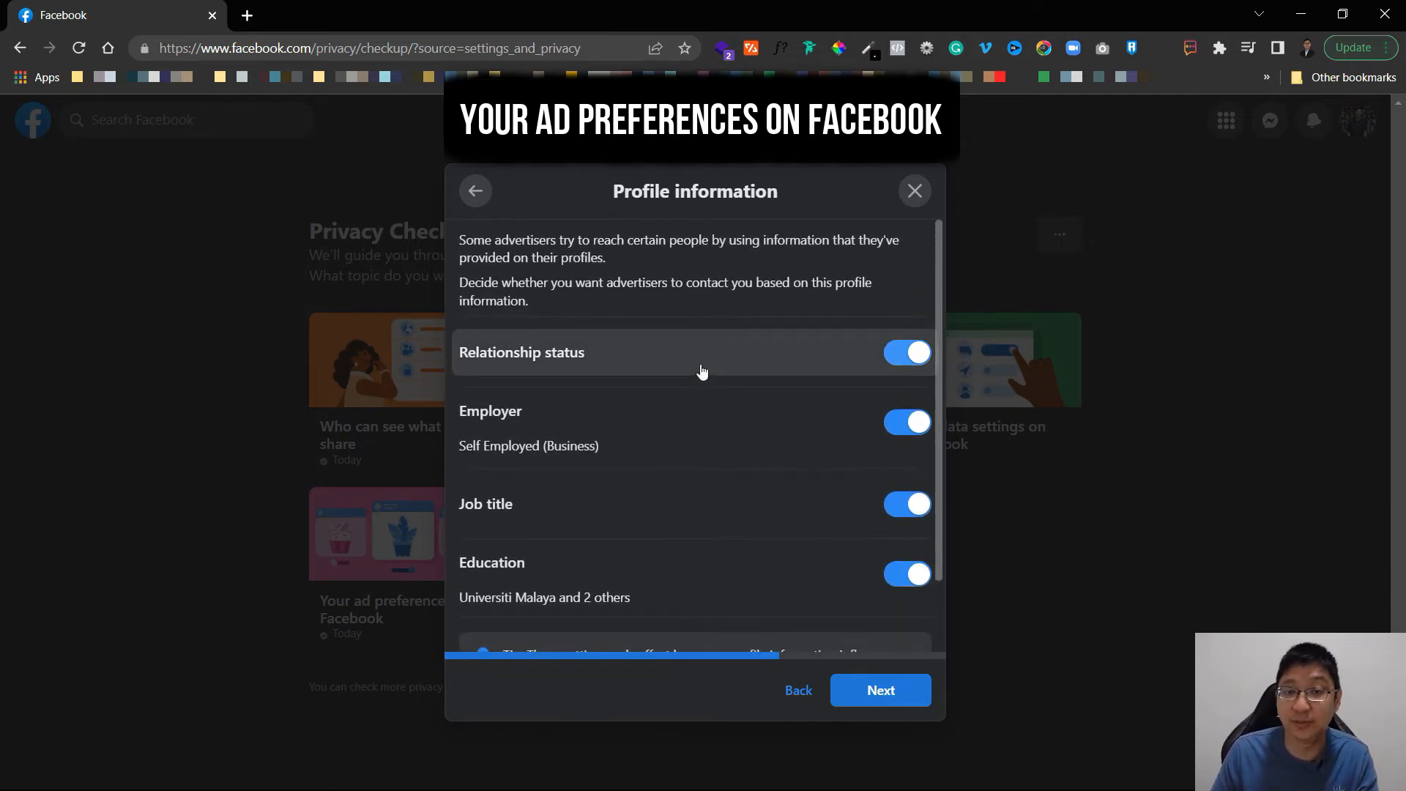
{"action": "mouse_move", "coordinate": [842, 356]}
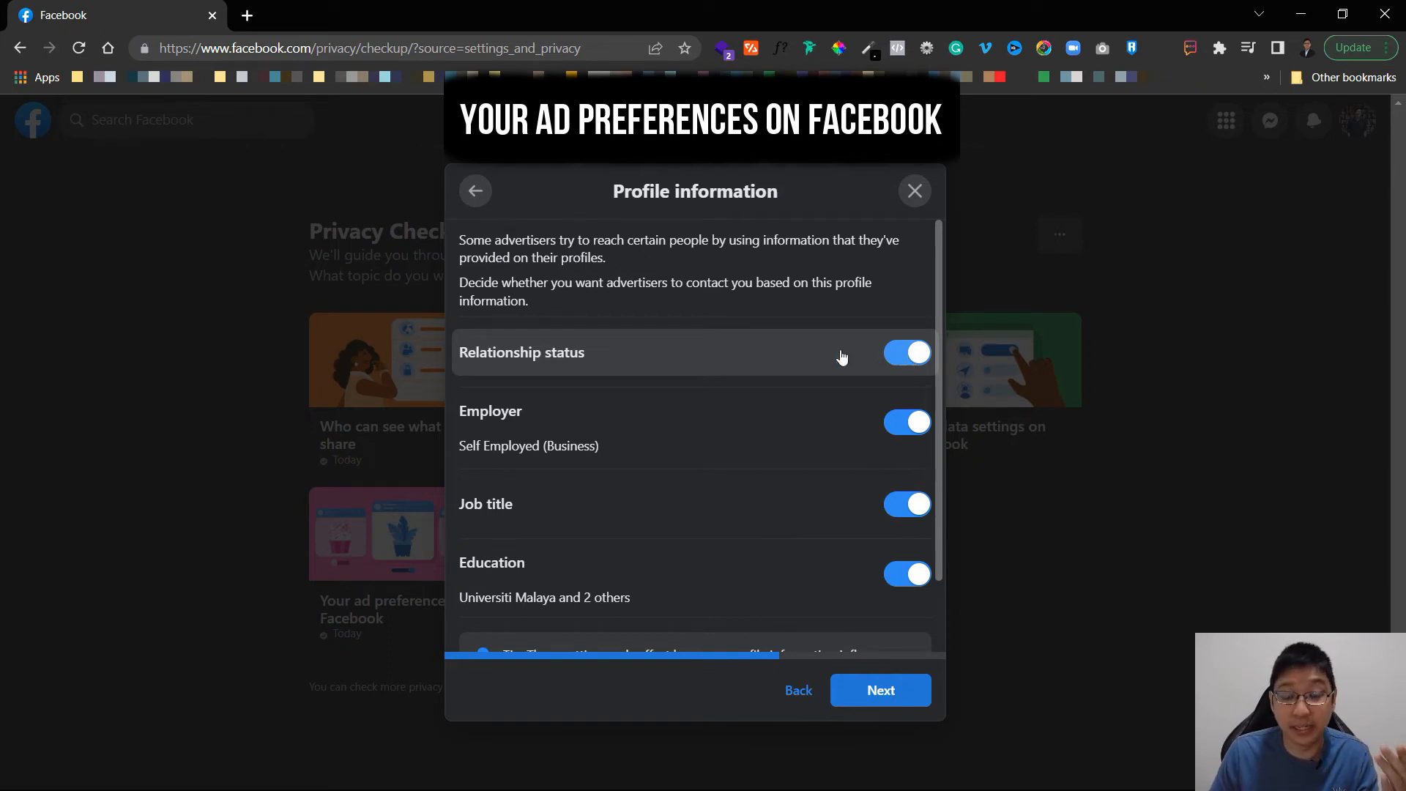
{"action": "mouse_move", "coordinate": [650, 466]}
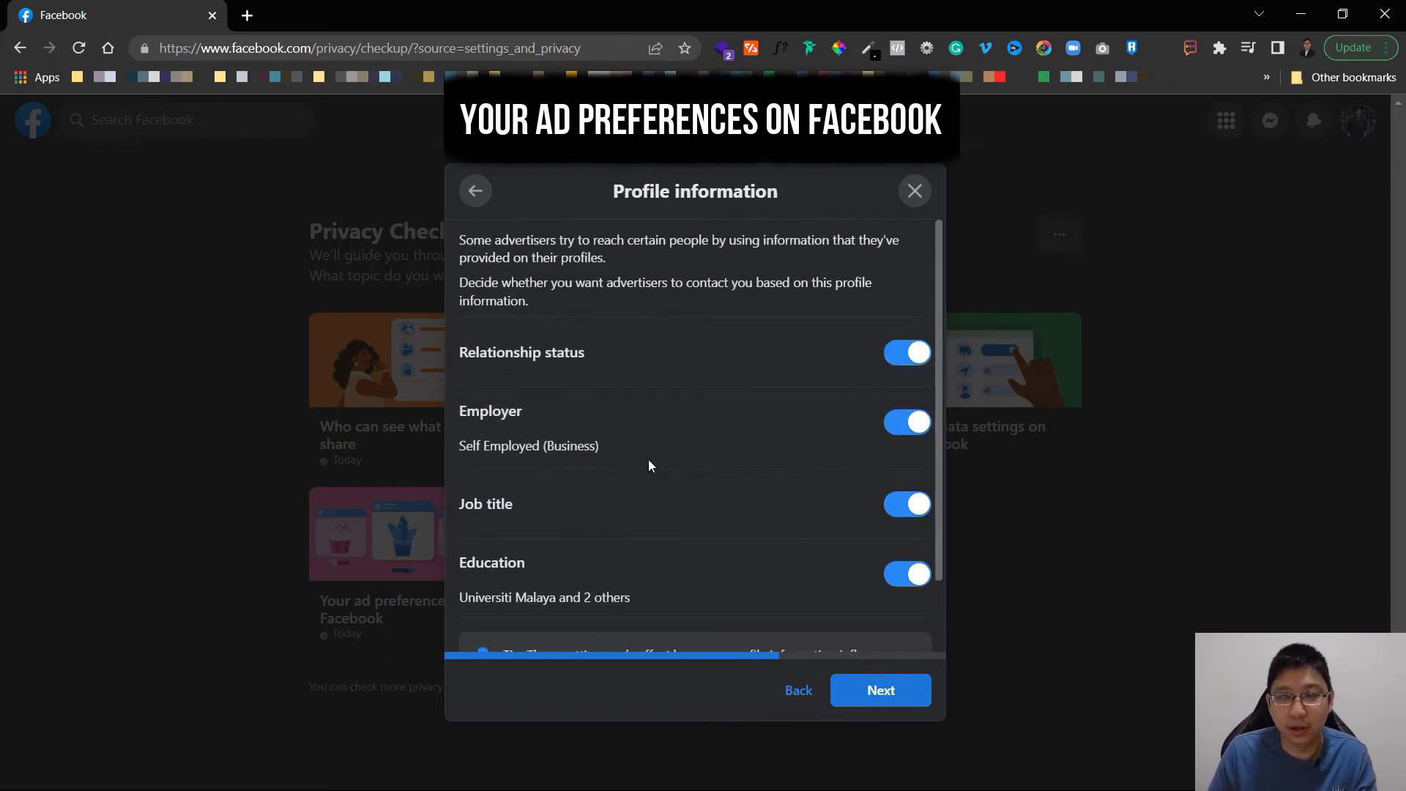
{"action": "mouse_move", "coordinate": [727, 392]}
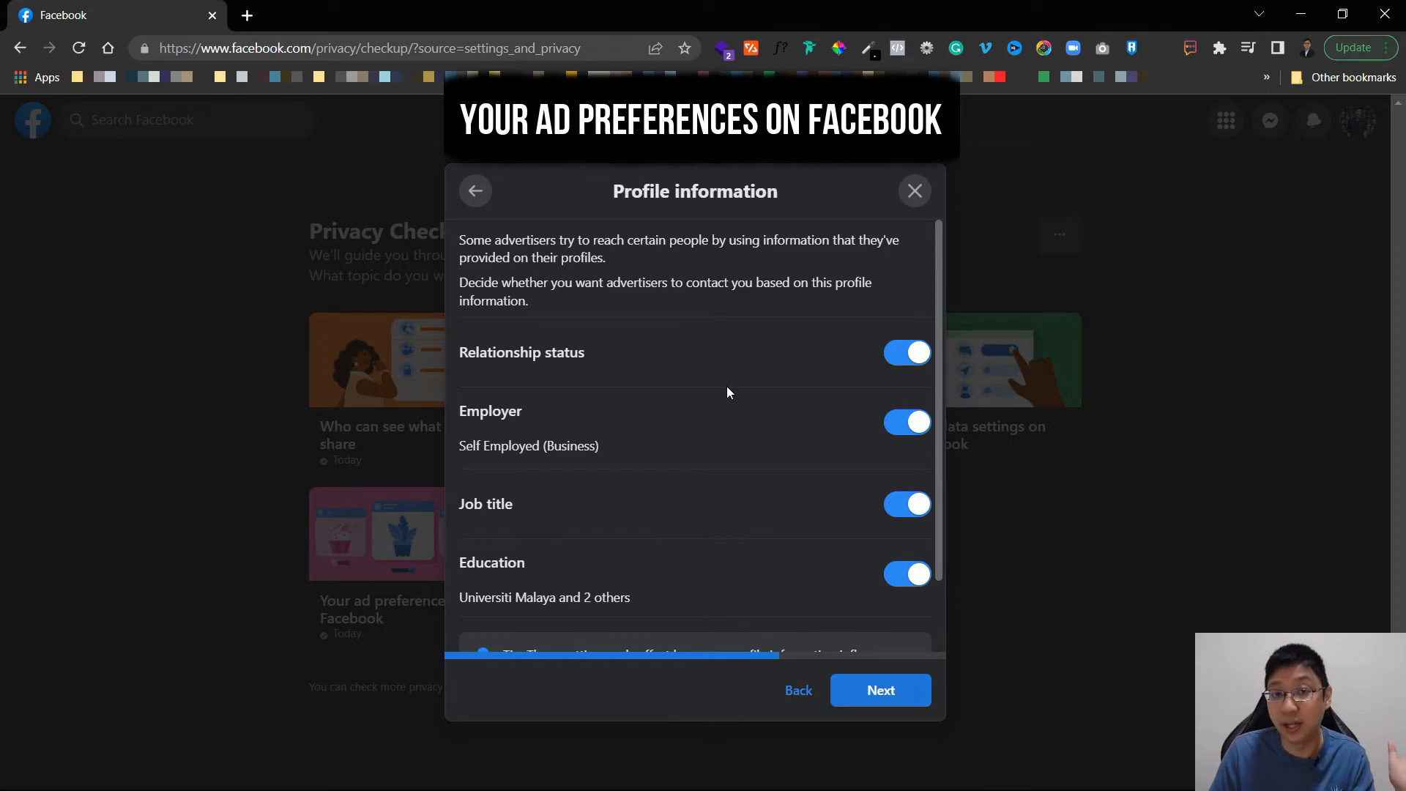
Keep social interactions alongside ads visible to Your friends and finish the ad review.
{"action": "left_click", "coordinate": [879, 690]}
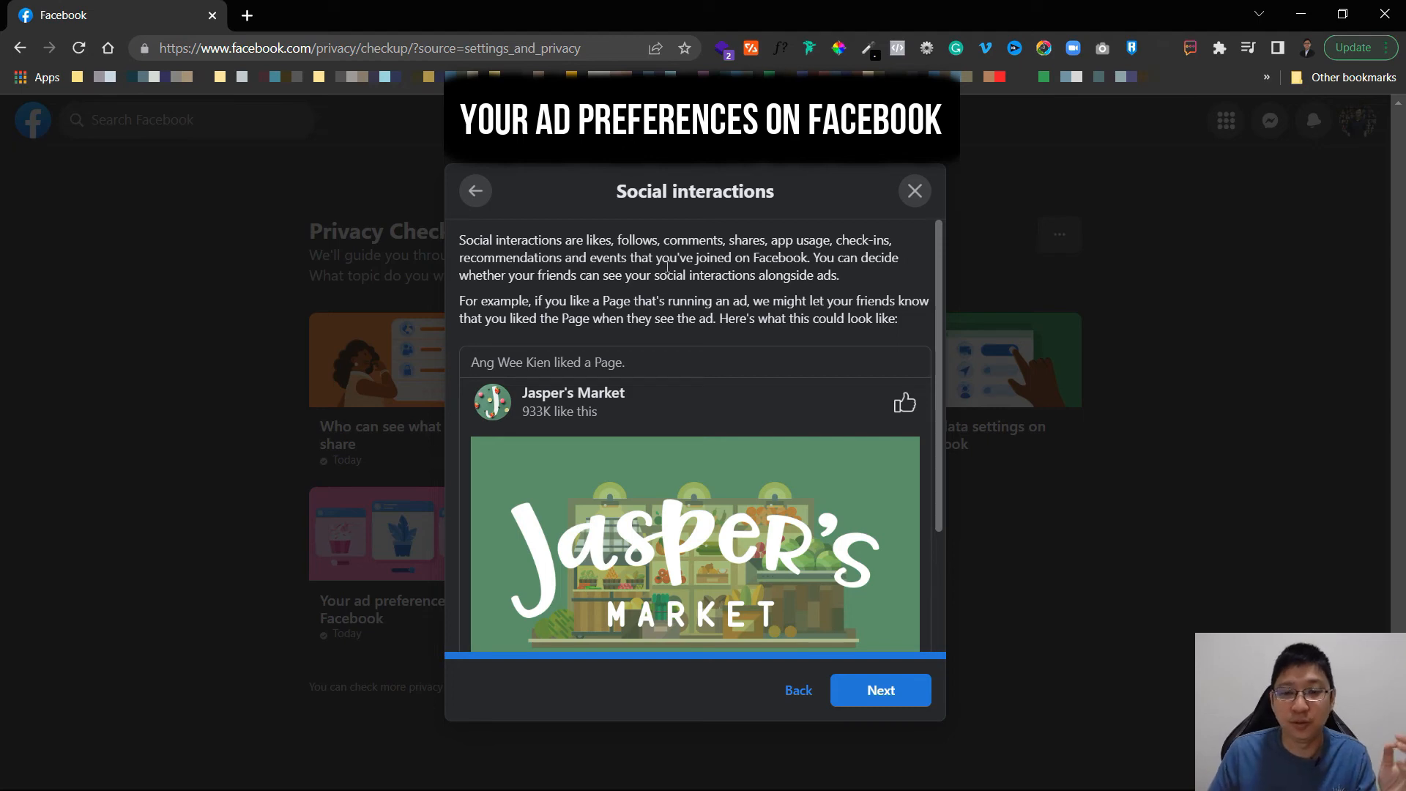
{"action": "left_click", "coordinate": [883, 614]}
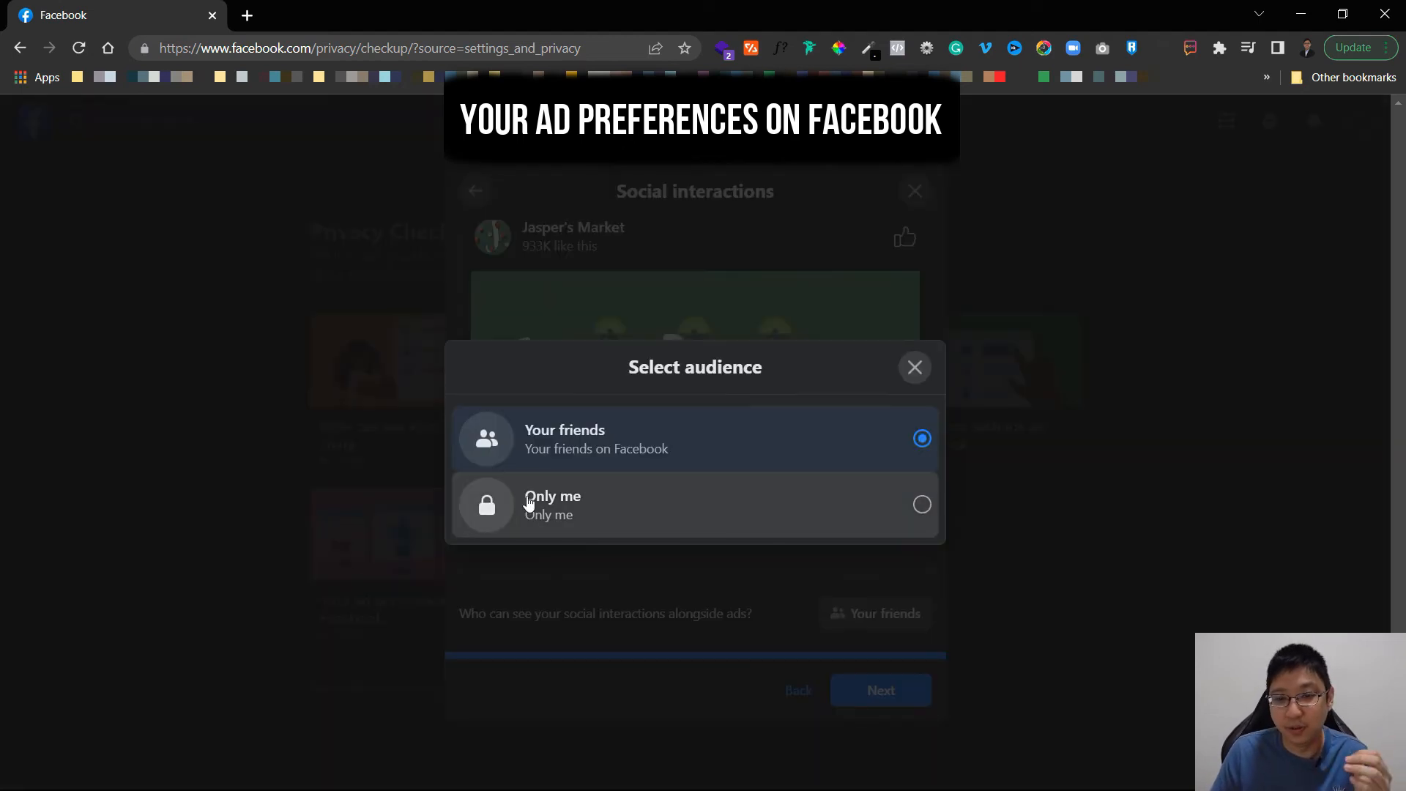
{"action": "left_click", "coordinate": [914, 367]}
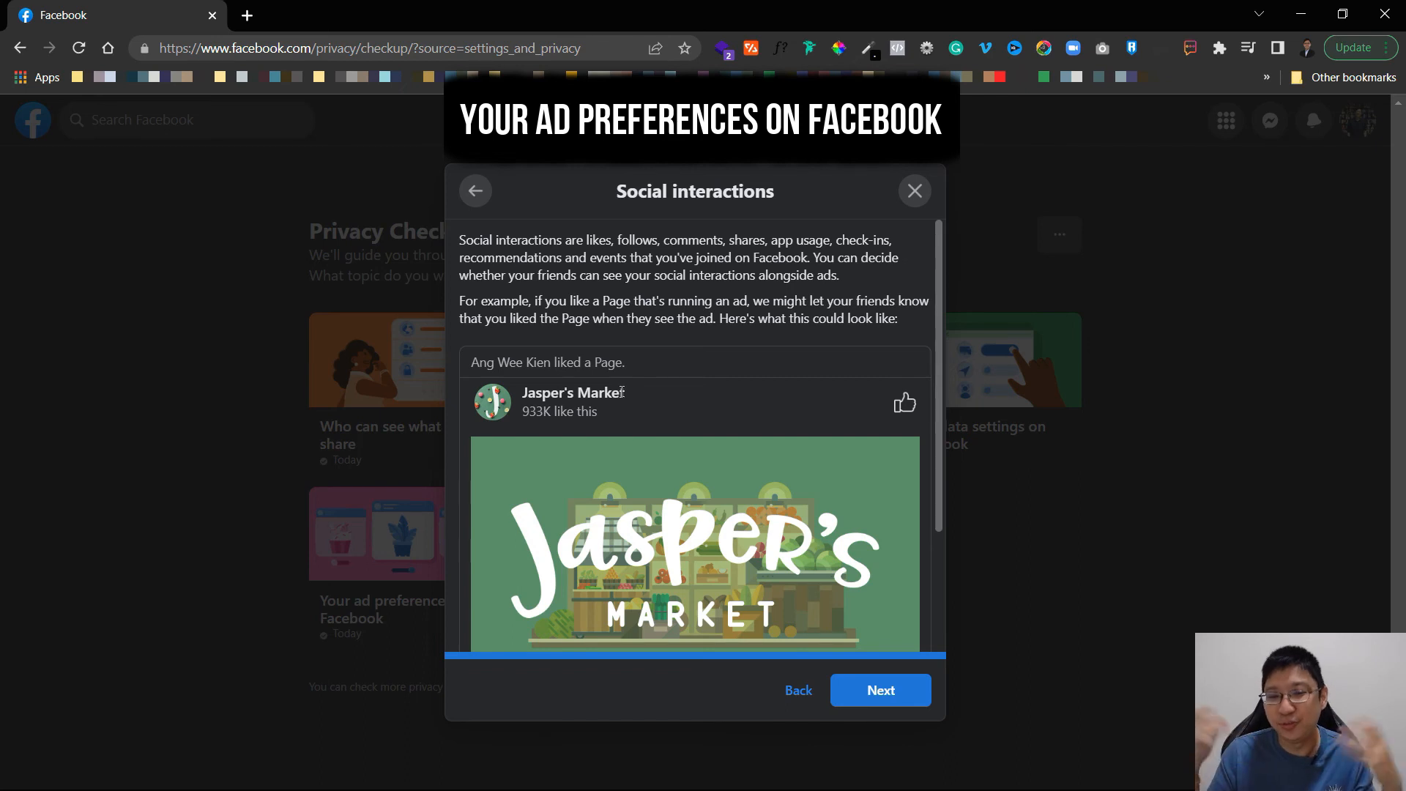
{"action": "scroll", "scroll_direction": "down", "scroll_amount": 3}
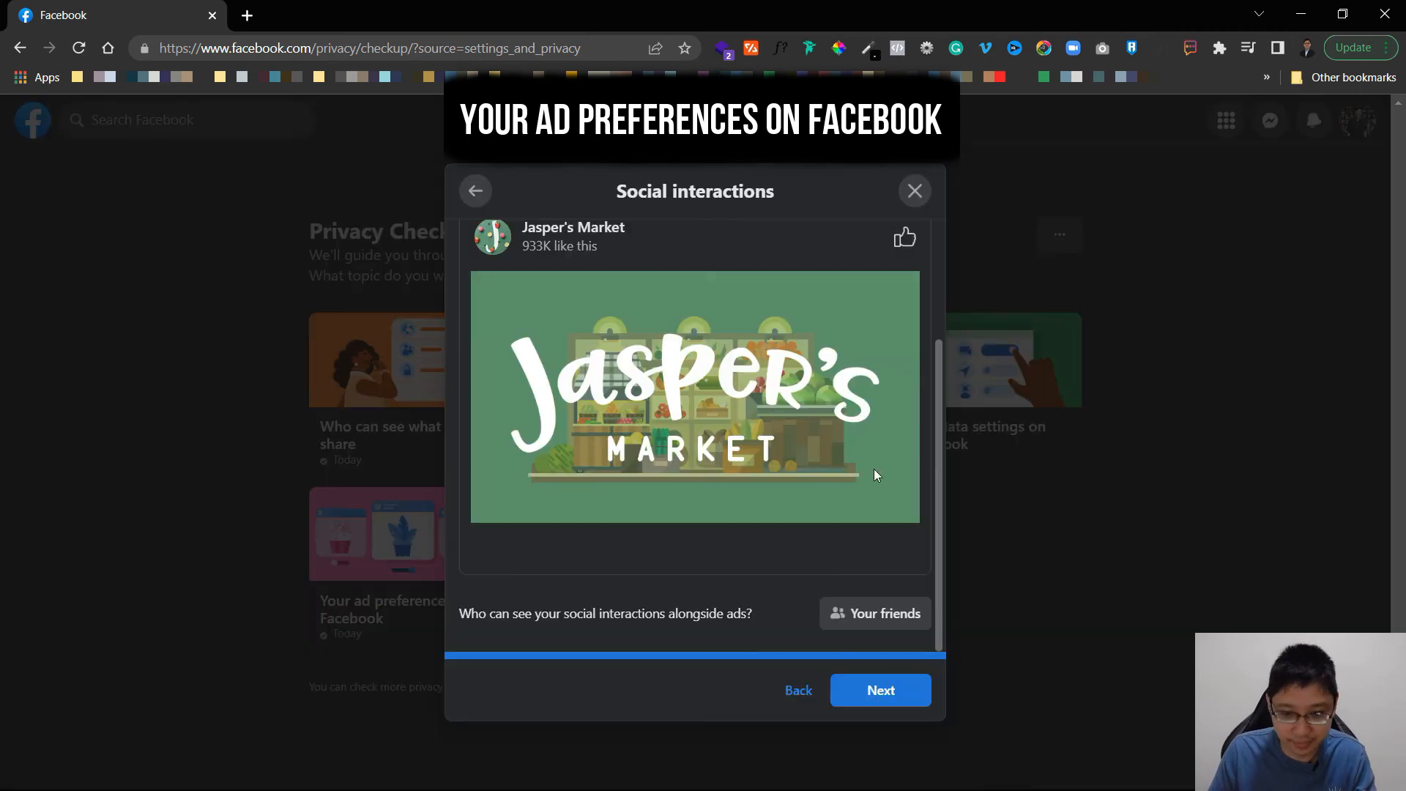
{"action": "left_click", "coordinate": [913, 191]}
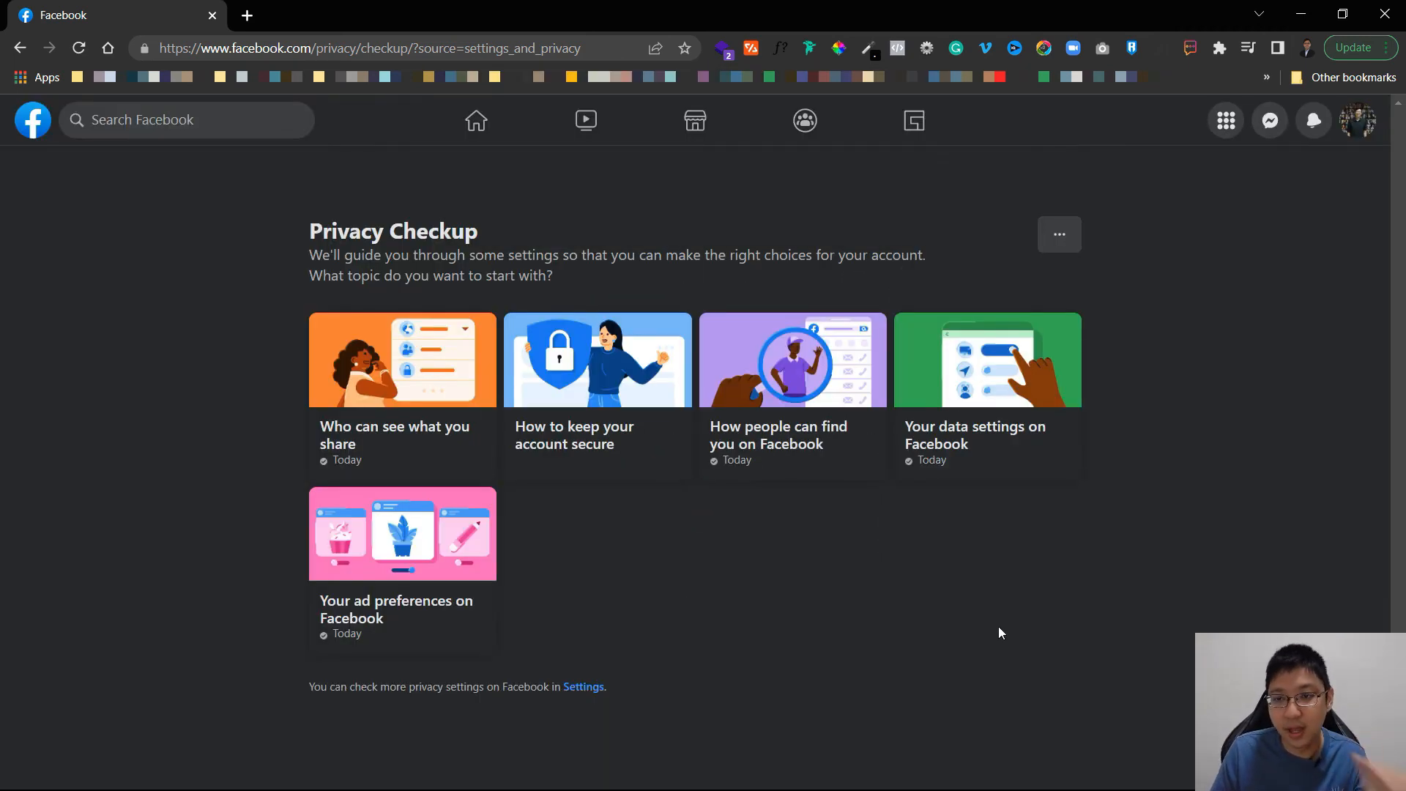